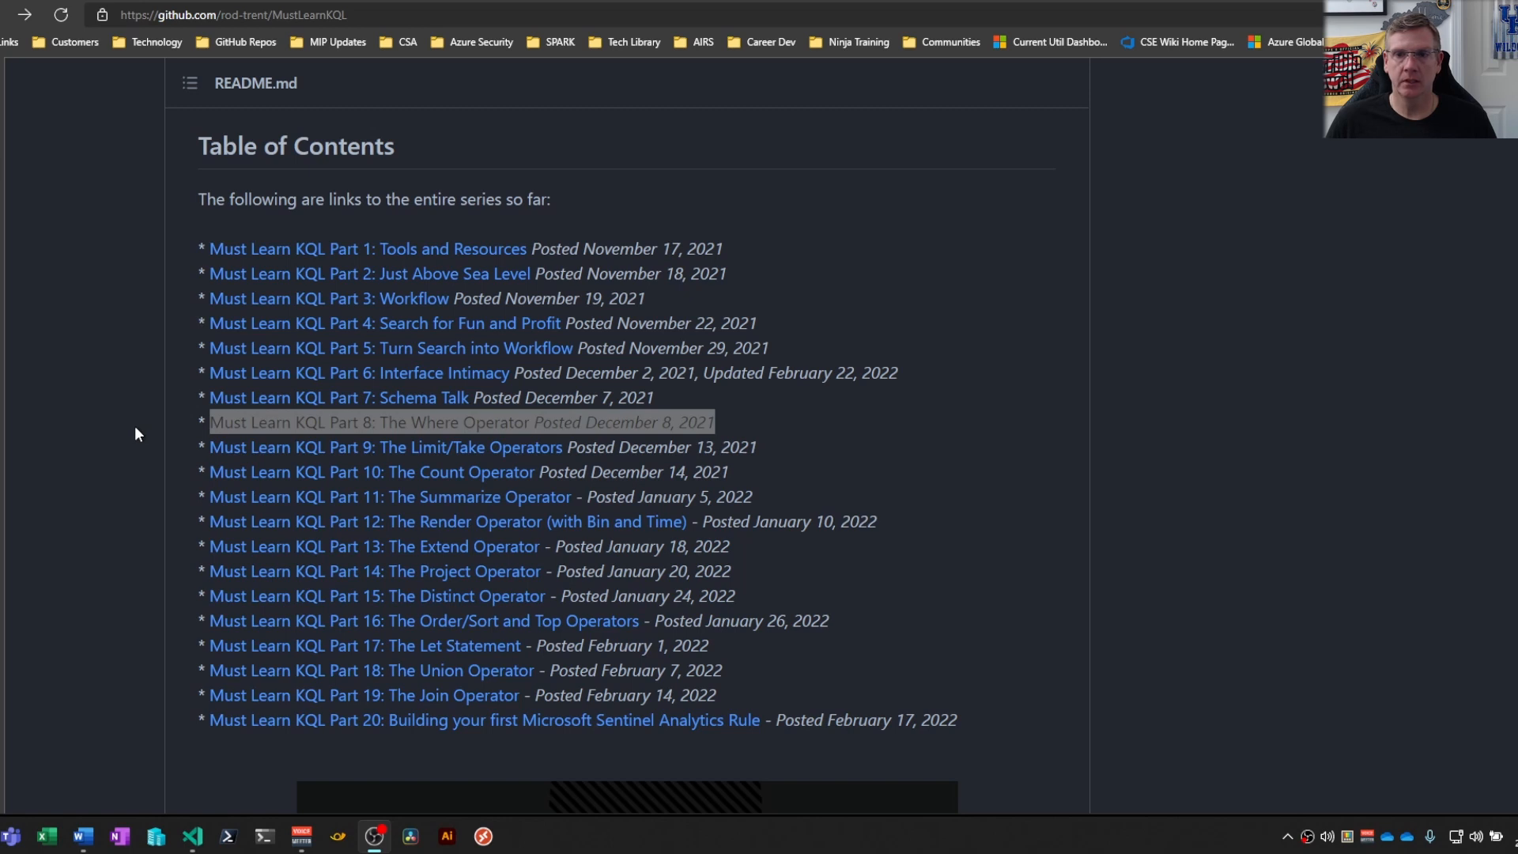
mouse_move(754, 423)
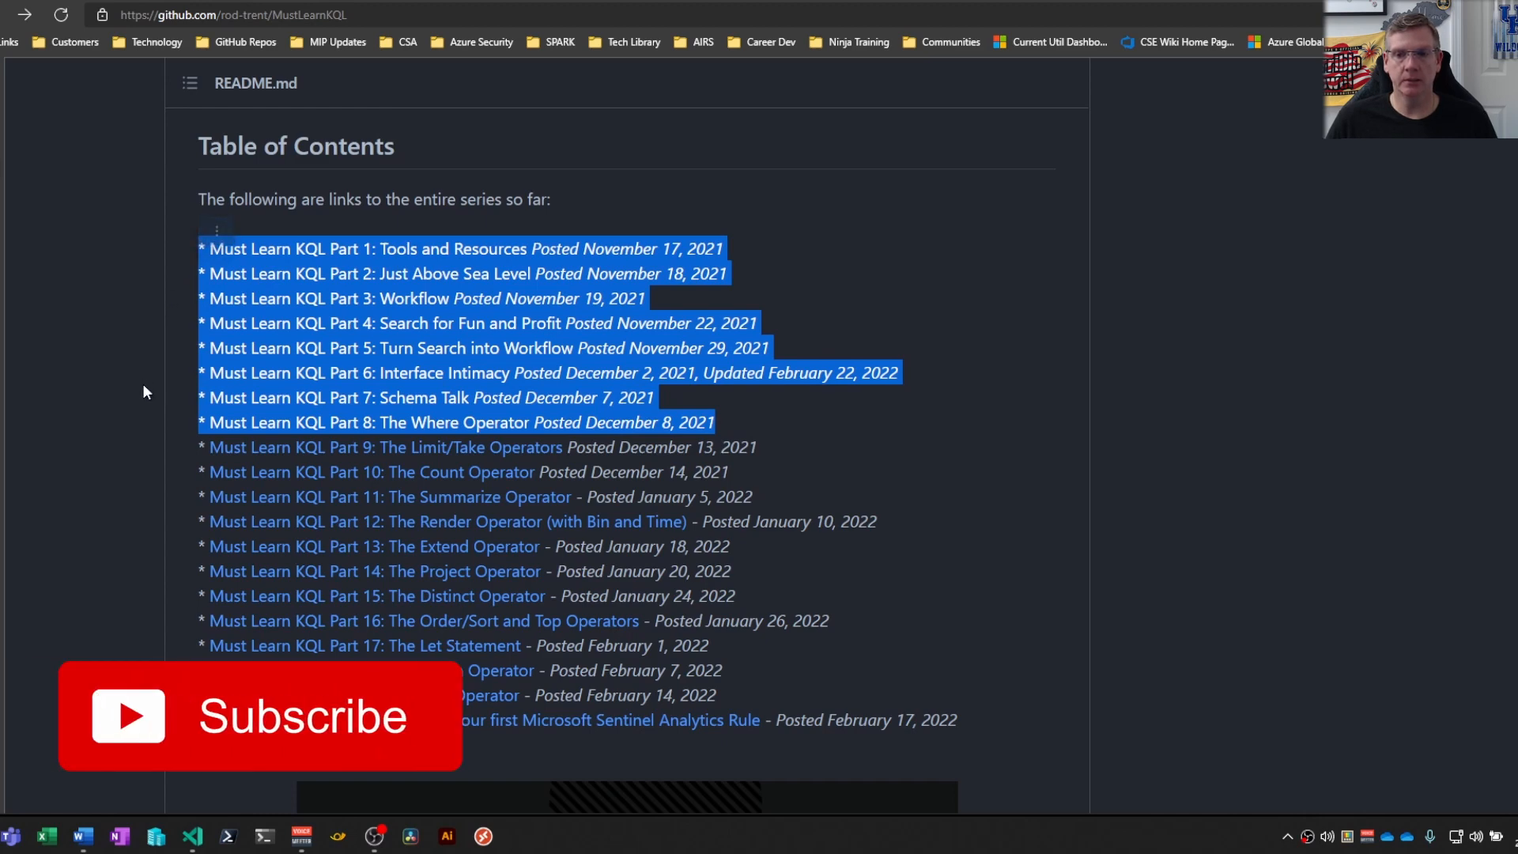
mouse_move(542, 405)
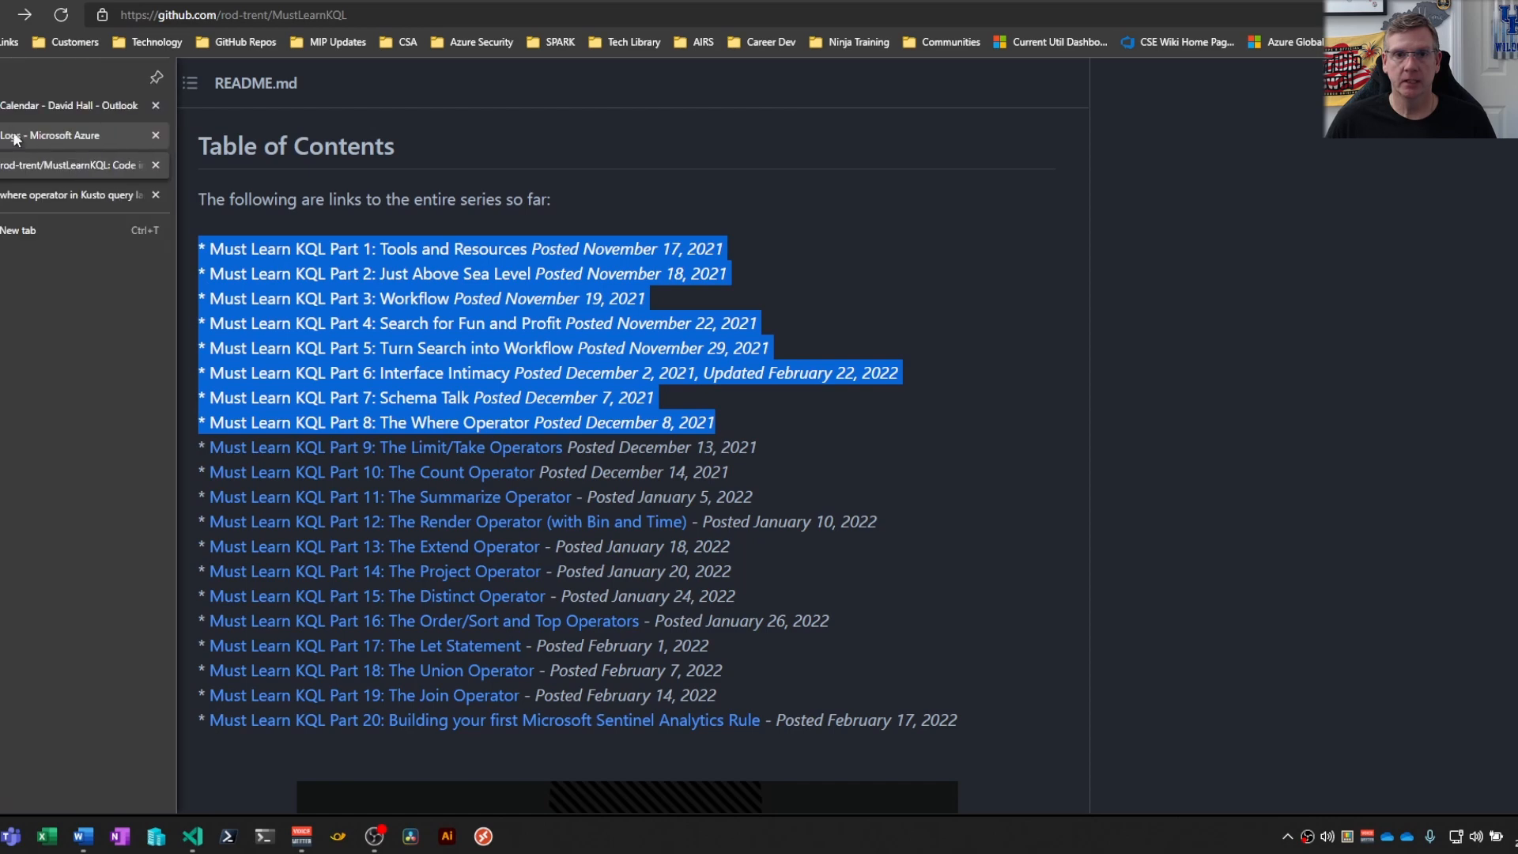
Review the where-operator query notes, highlighting the == numeric comparison and string predicate.
left_click(50, 134)
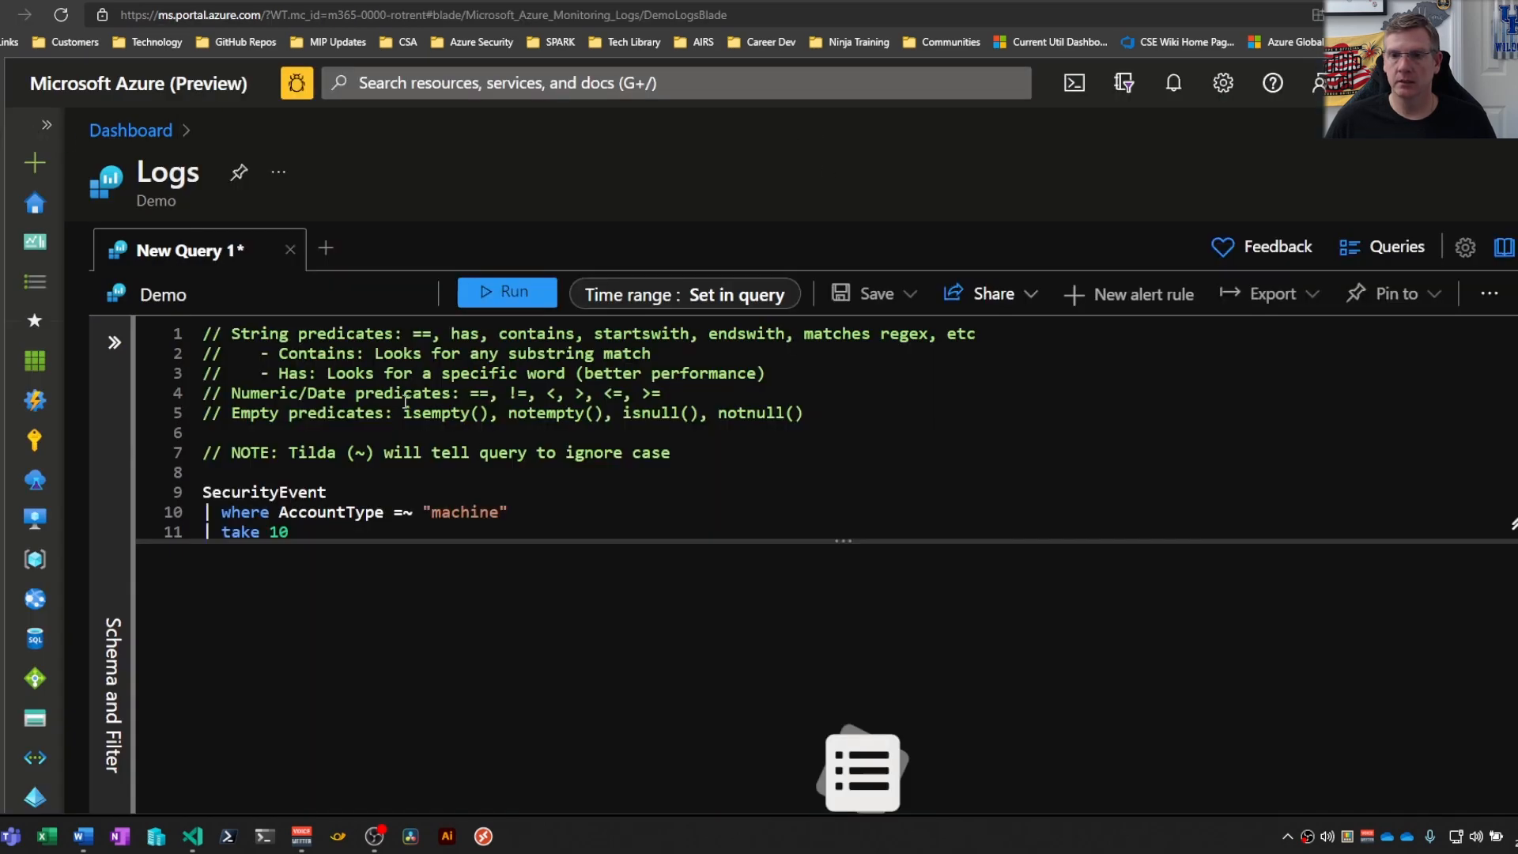
left_click(683, 295)
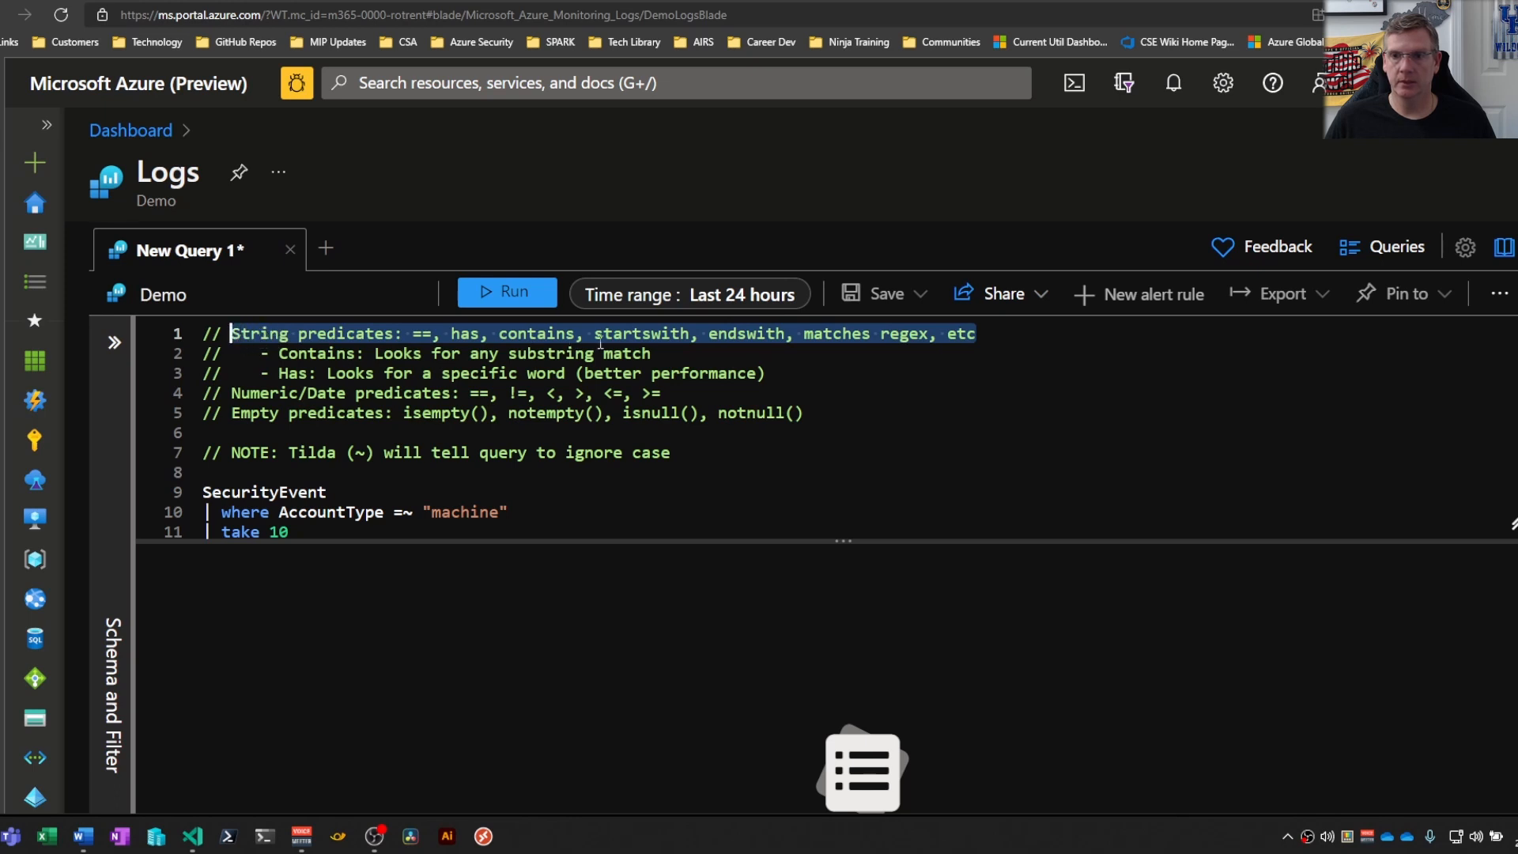
mouse_move(749, 346)
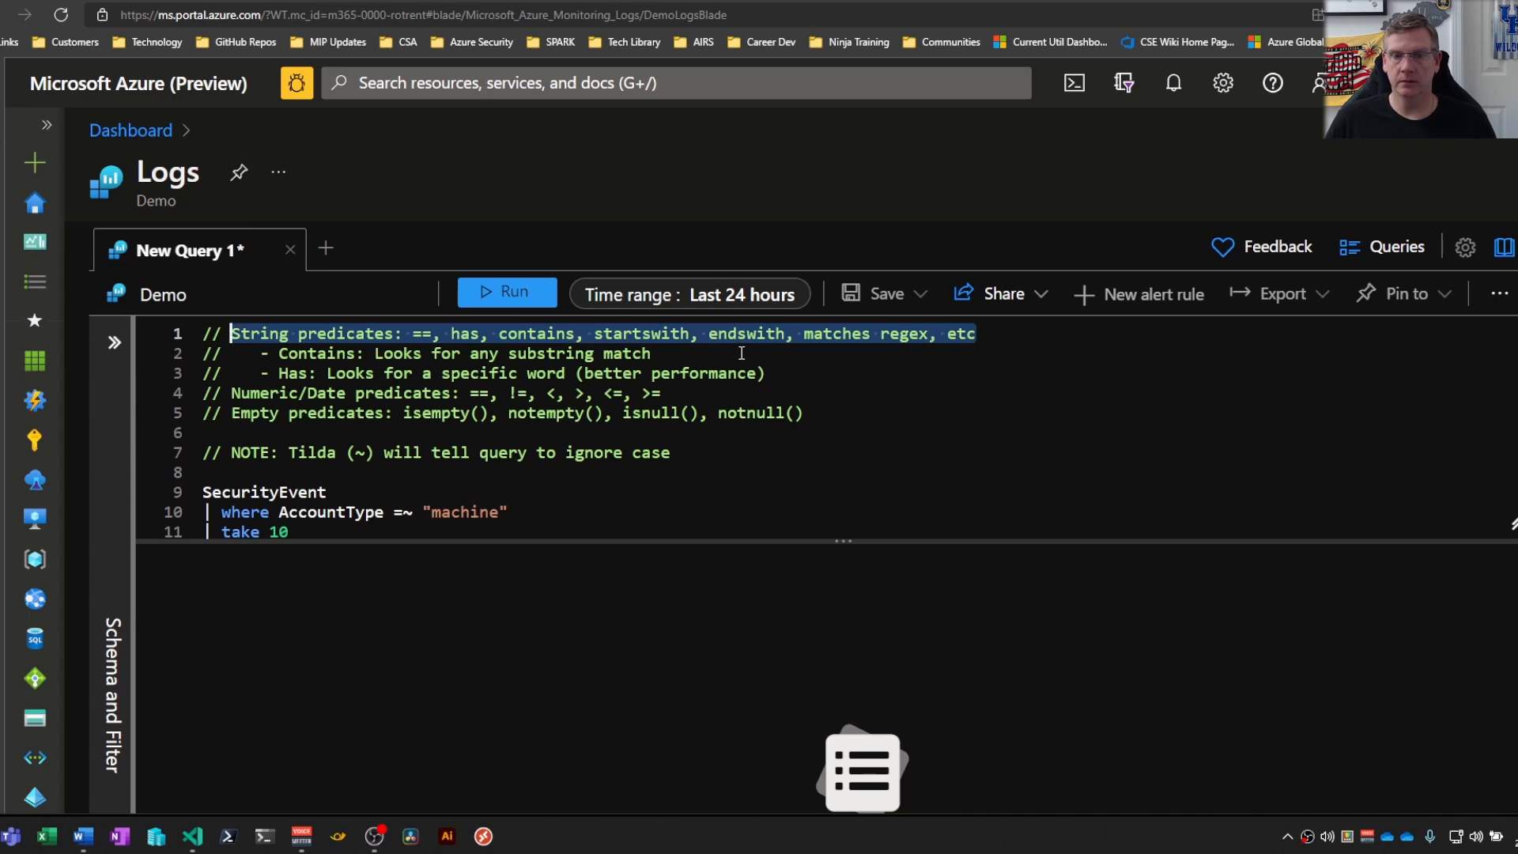
mouse_move(715, 358)
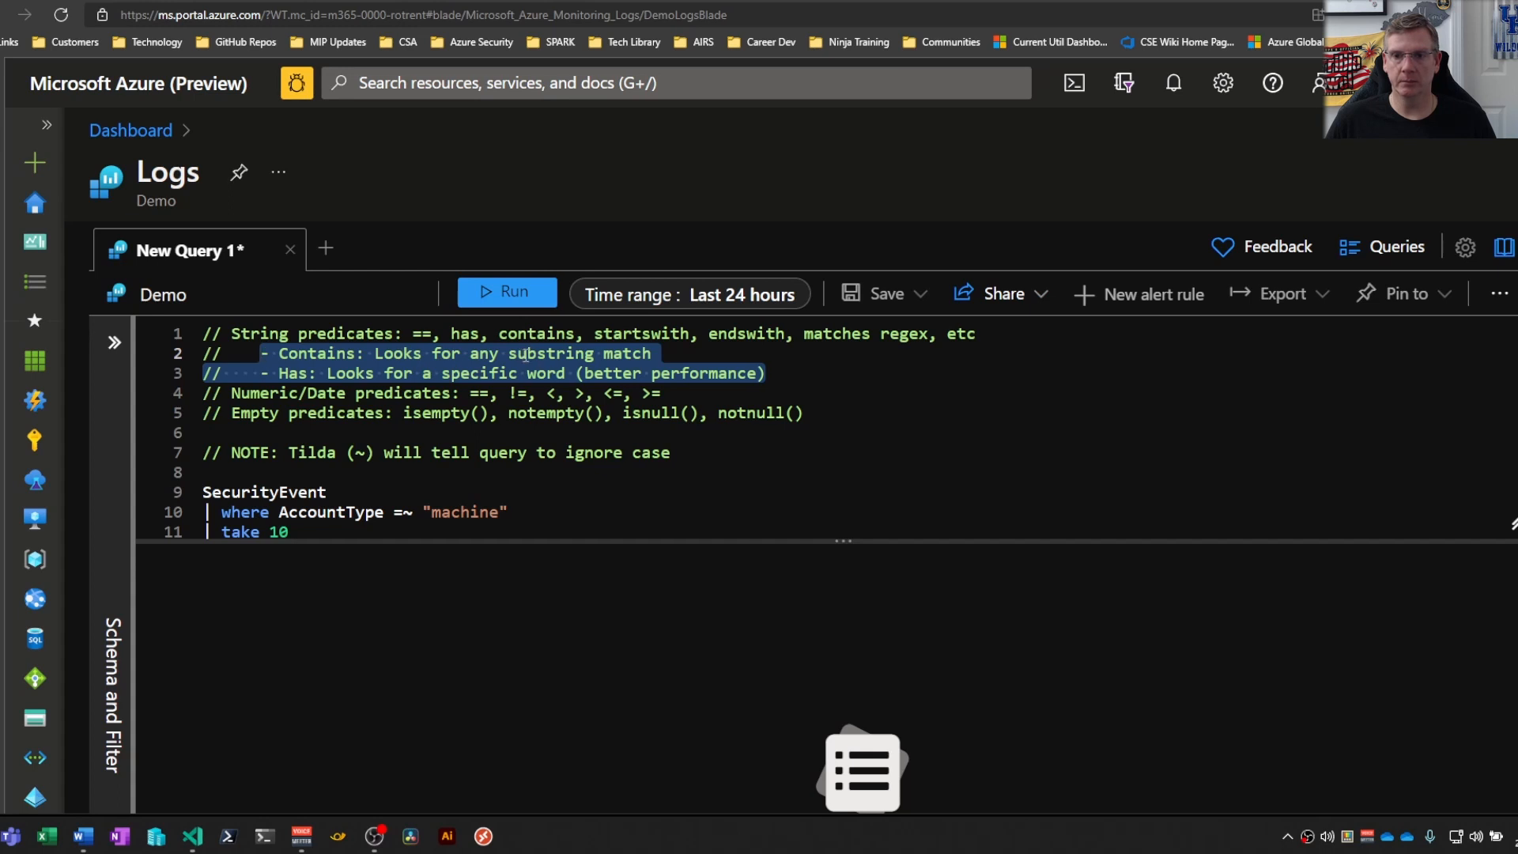
mouse_move(910, 432)
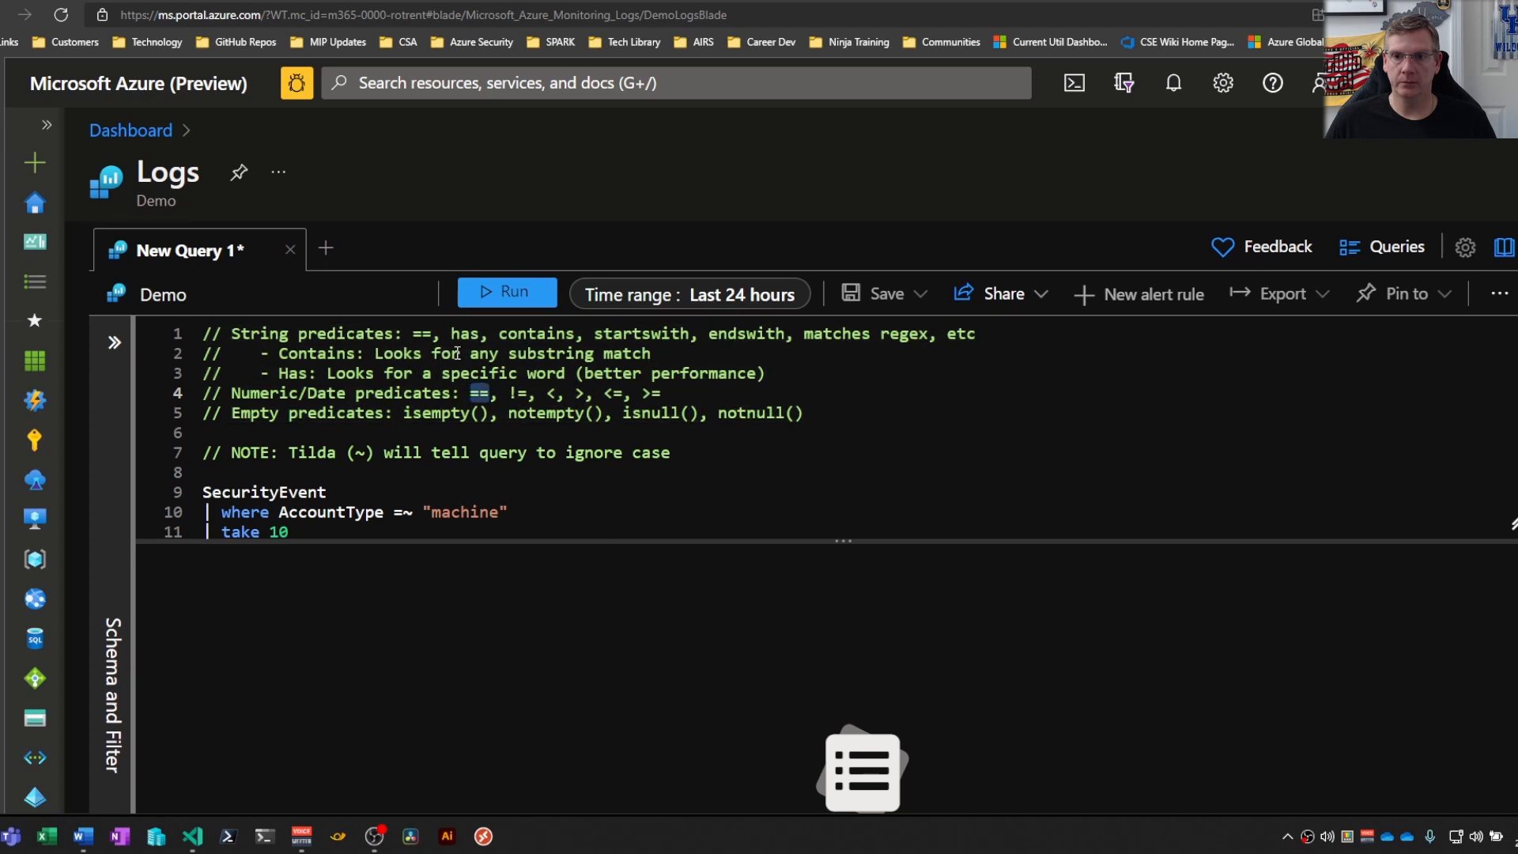
double_click(418, 333)
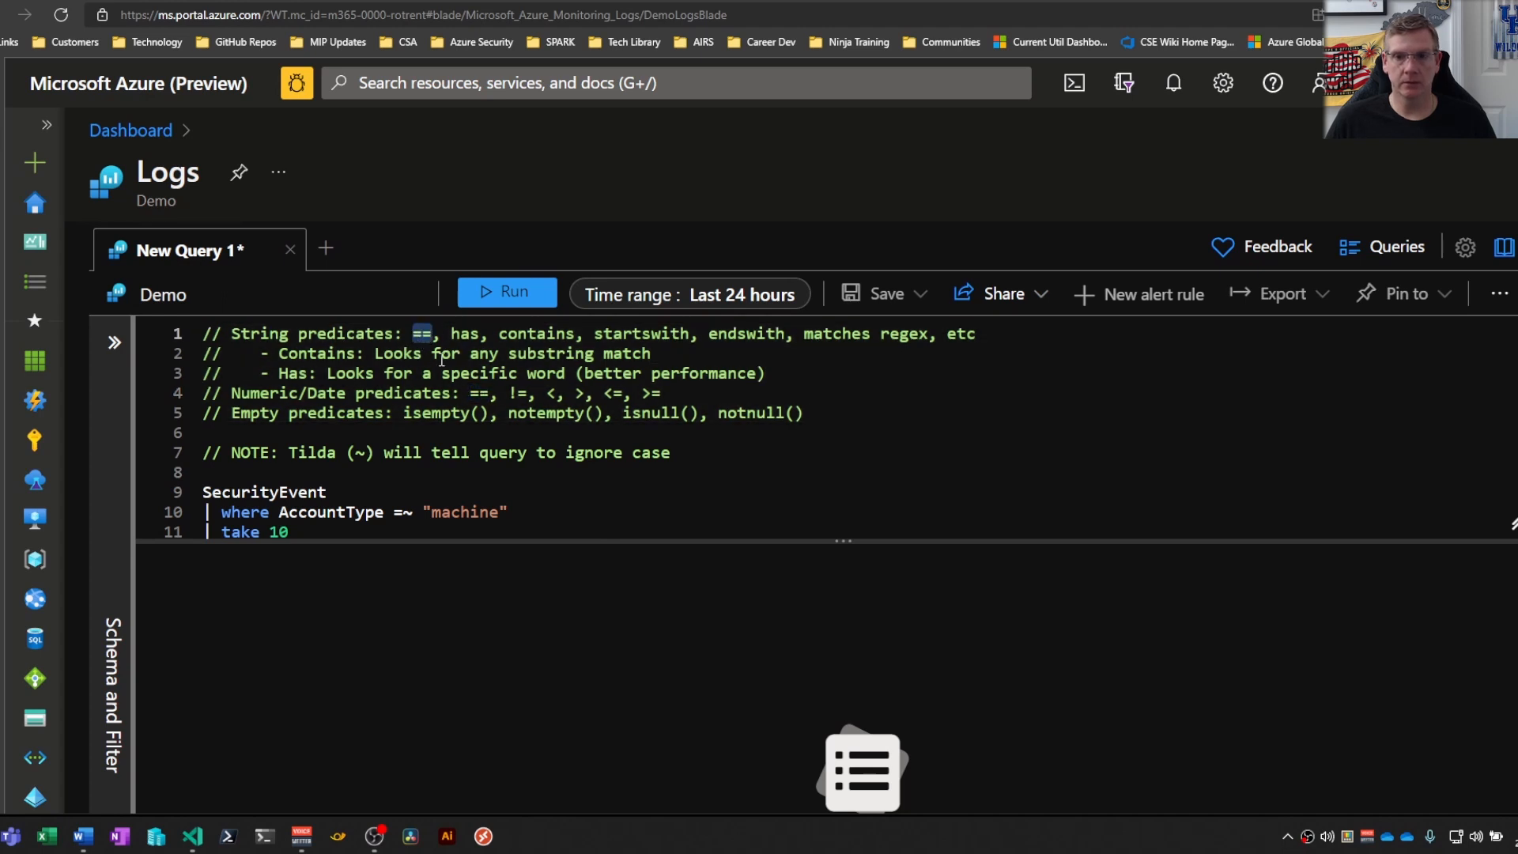
left_click(838, 412)
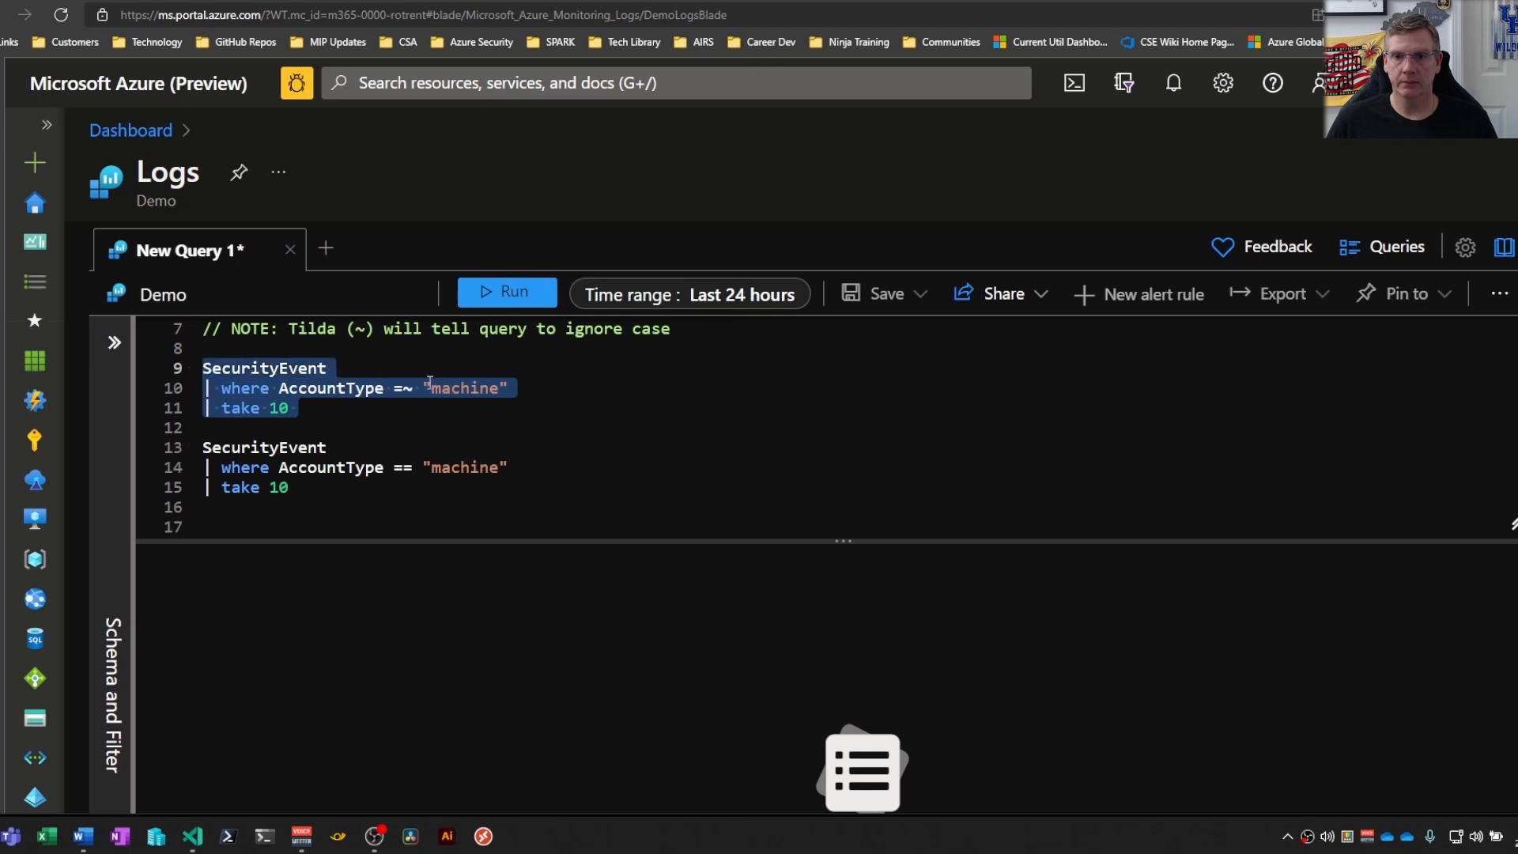
Run the =~ AccountType query (10 Machine records), then the == 'machine' query returning no results.
left_click(505, 292)
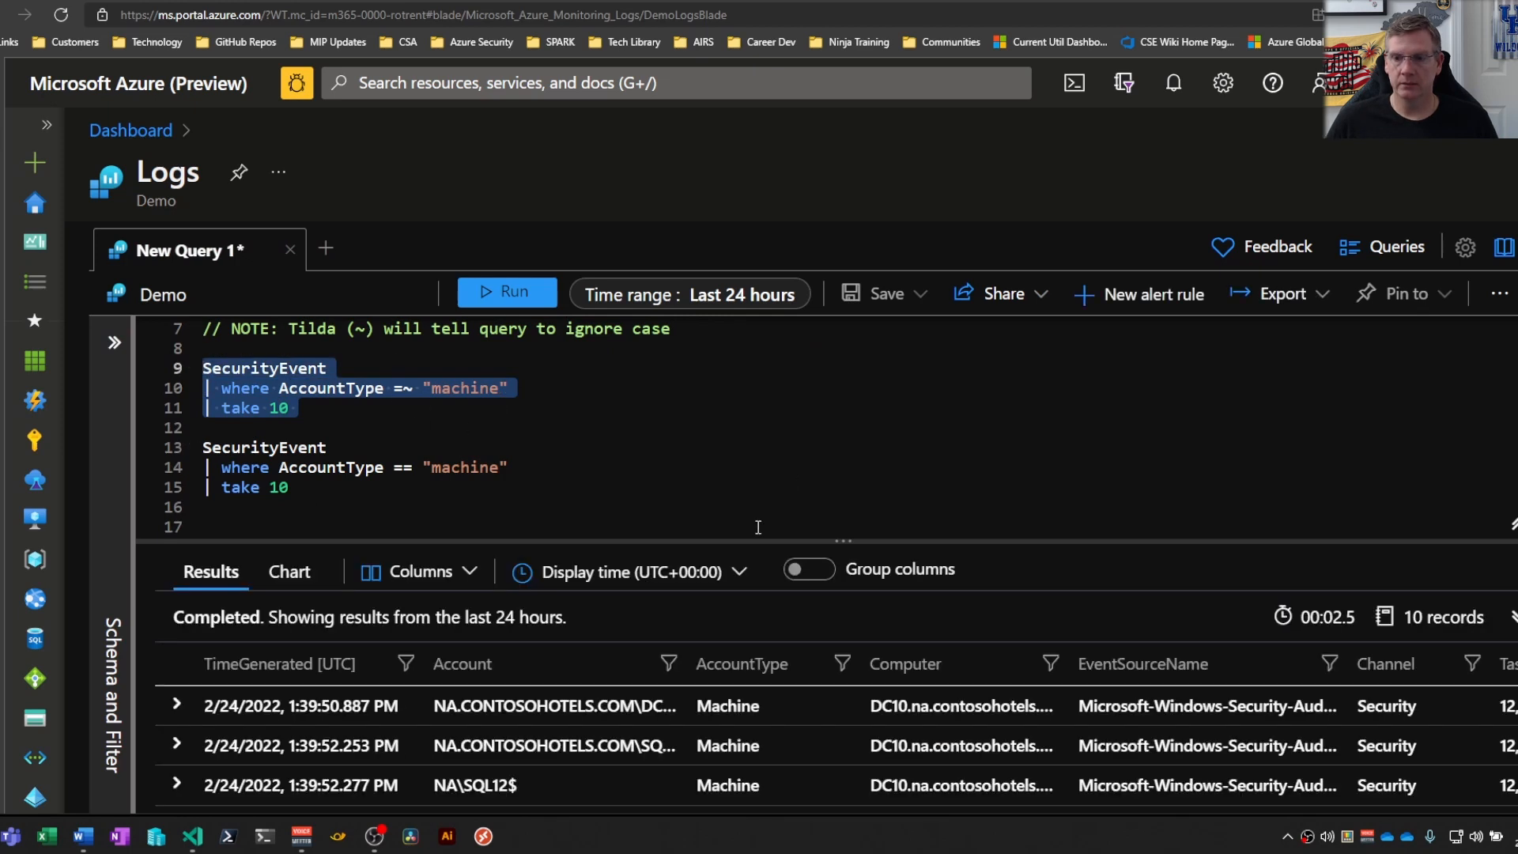
mouse_move(730, 695)
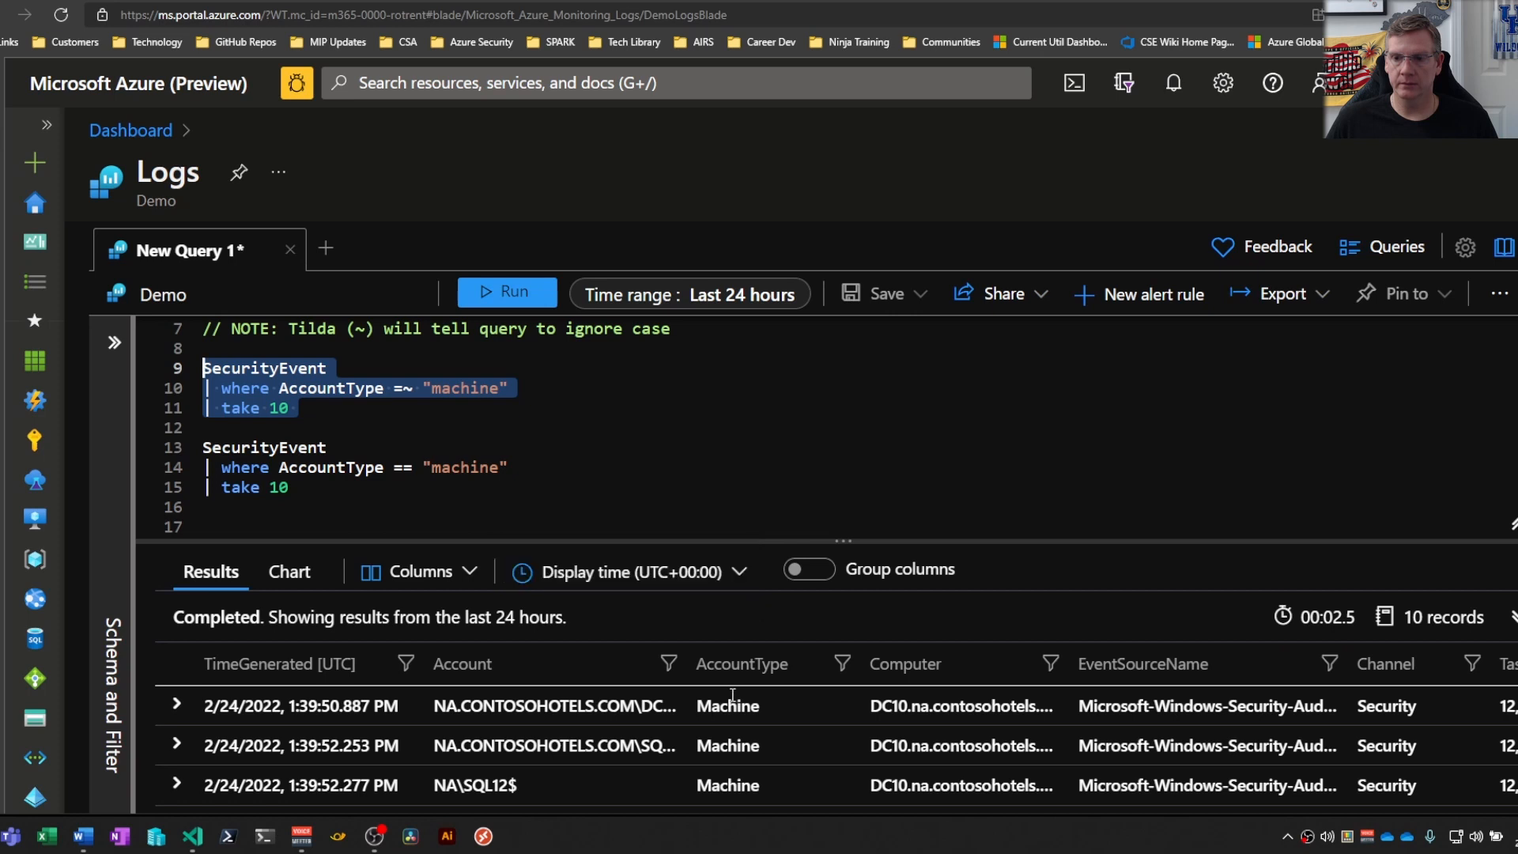
mouse_move(712, 668)
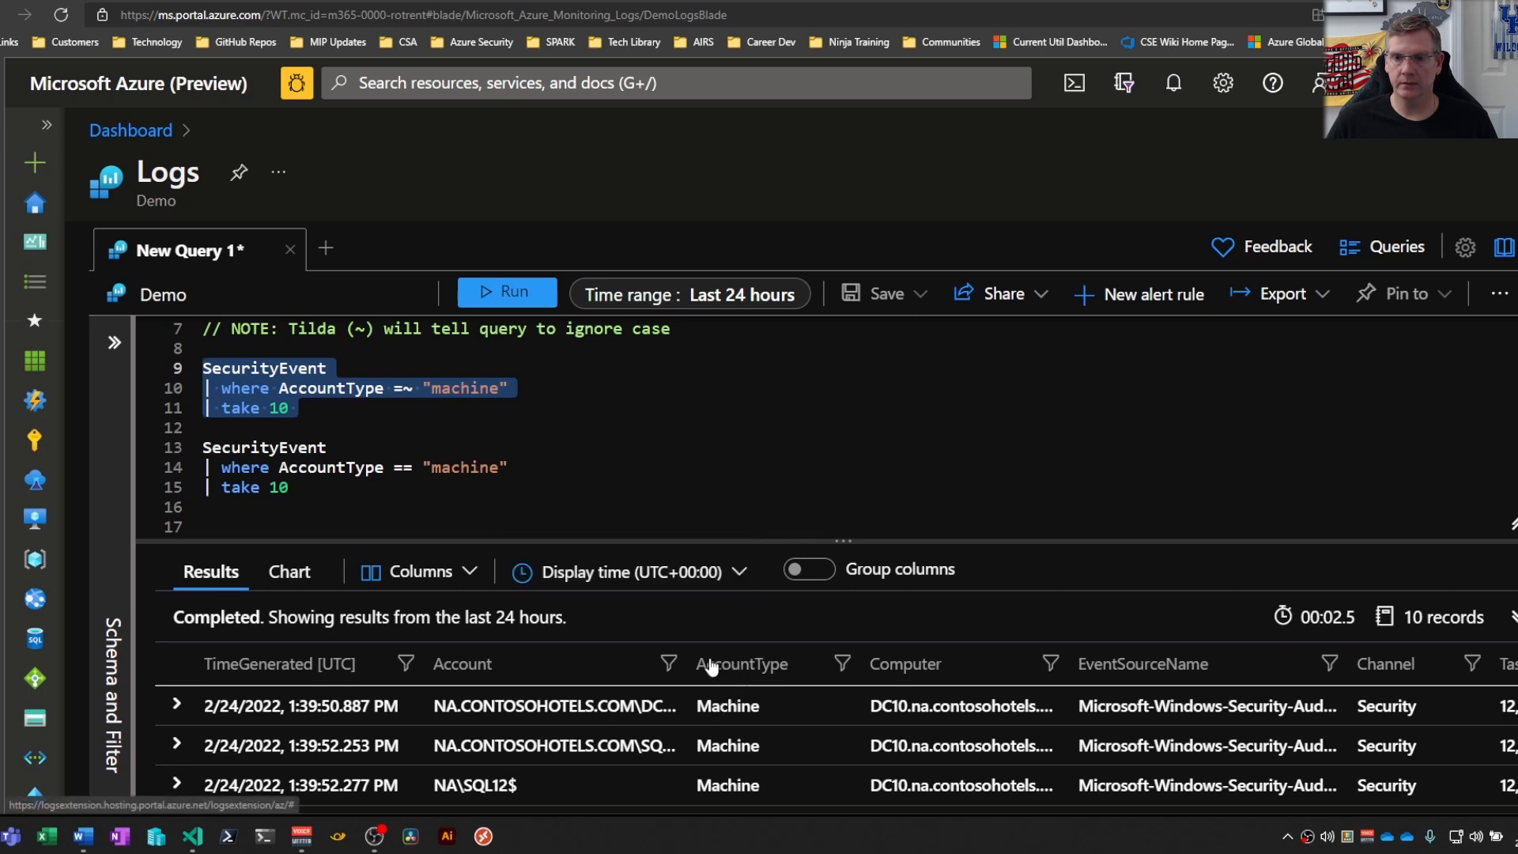
mouse_move(725, 697)
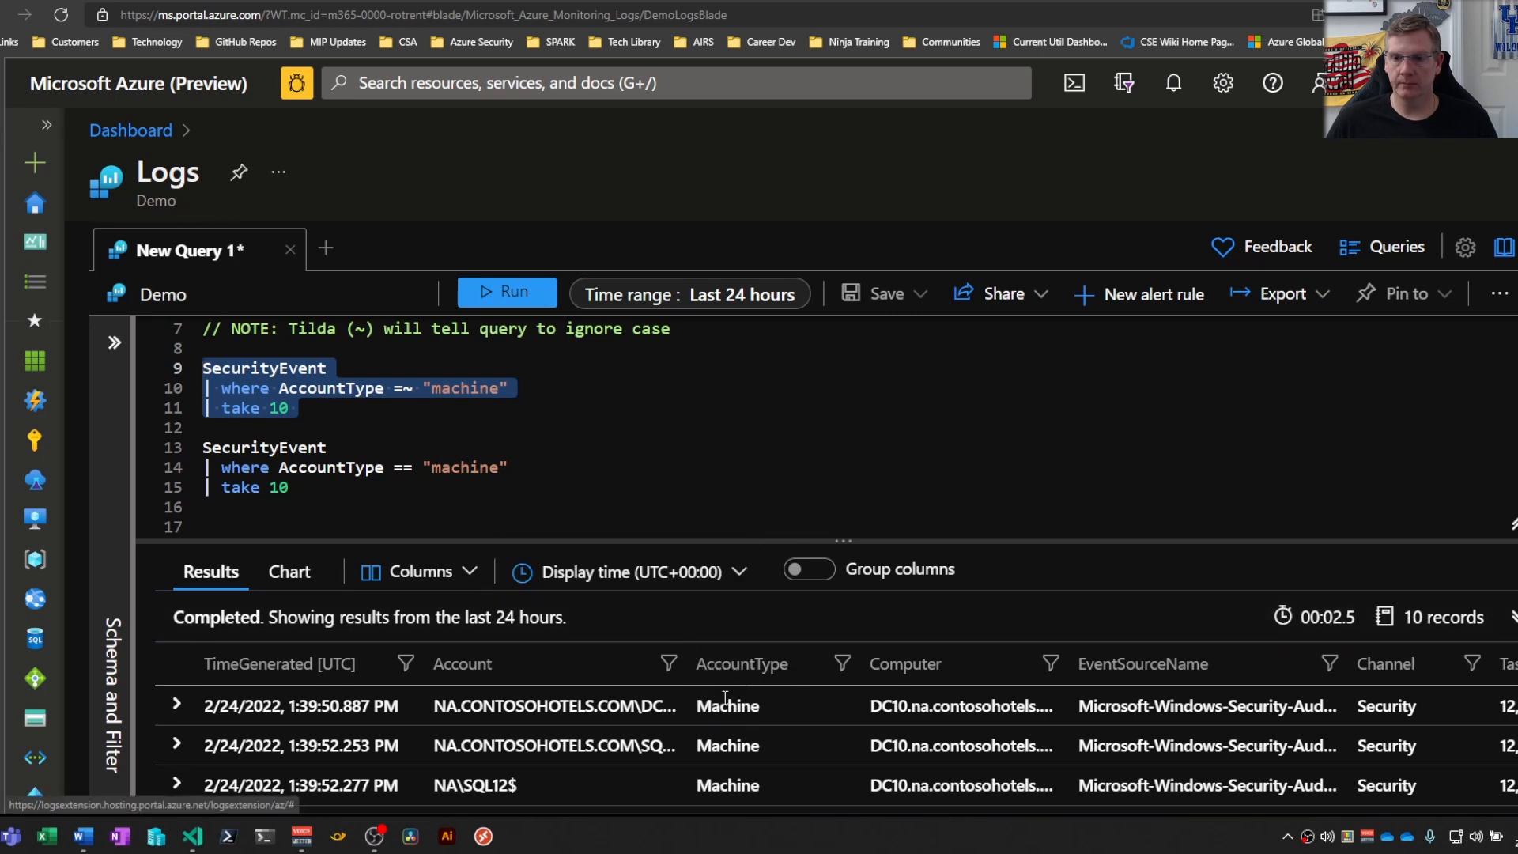
mouse_move(707, 707)
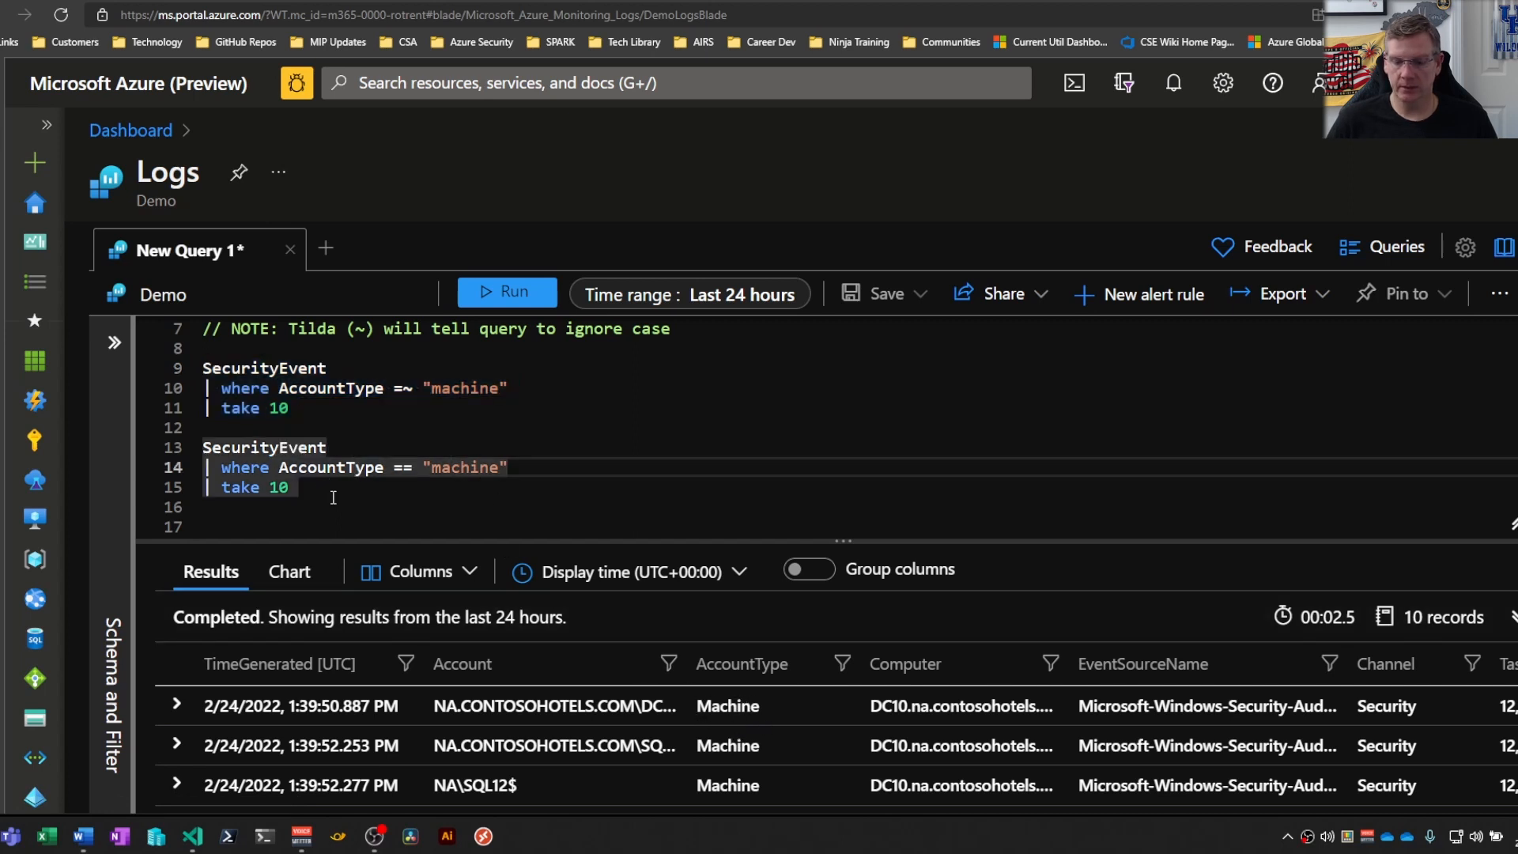
left_click(506, 292)
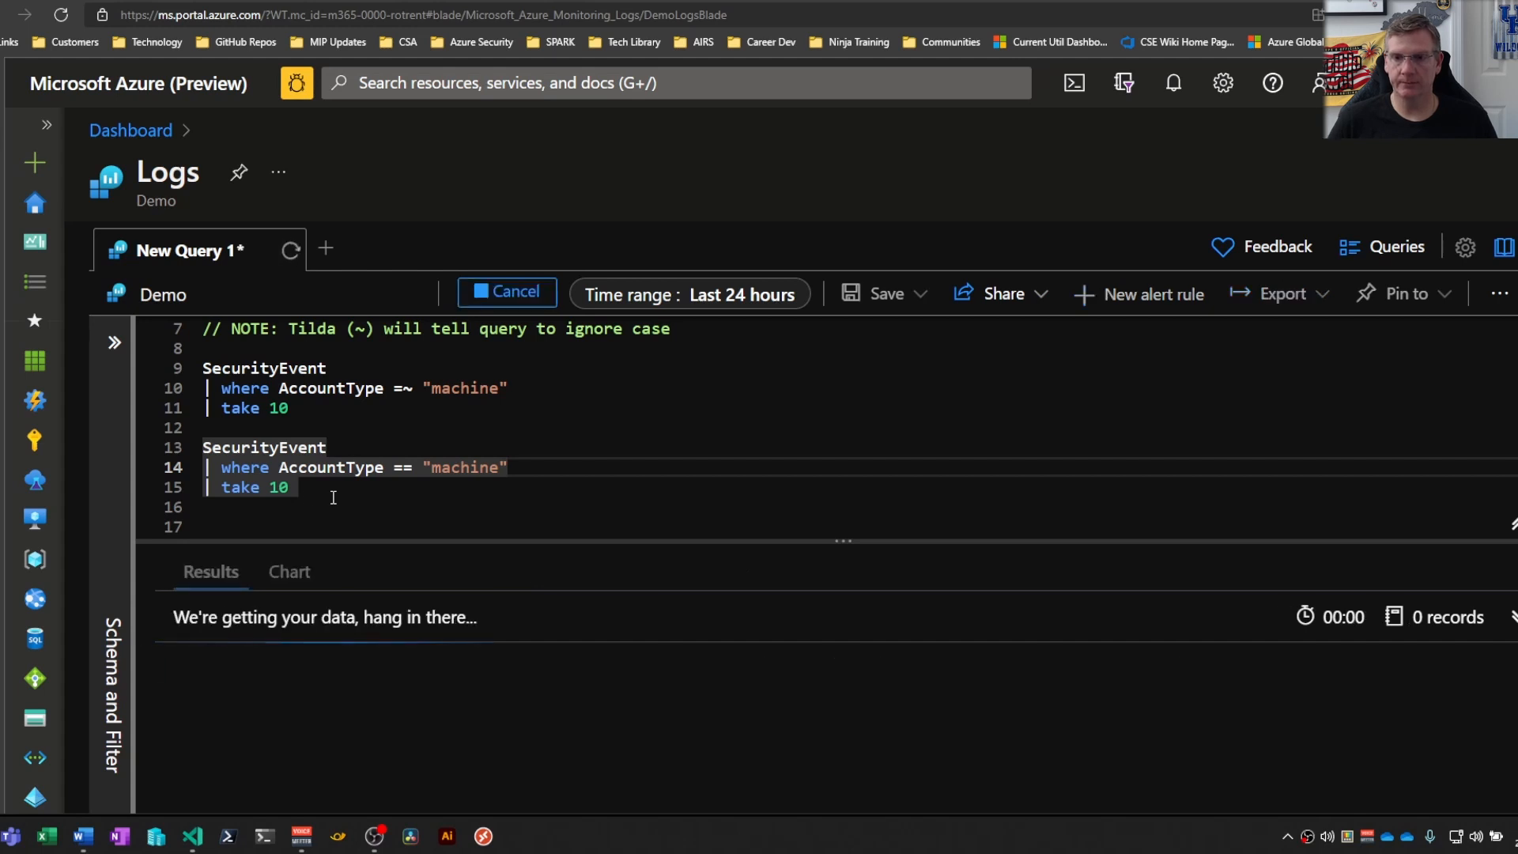
left_click(506, 293)
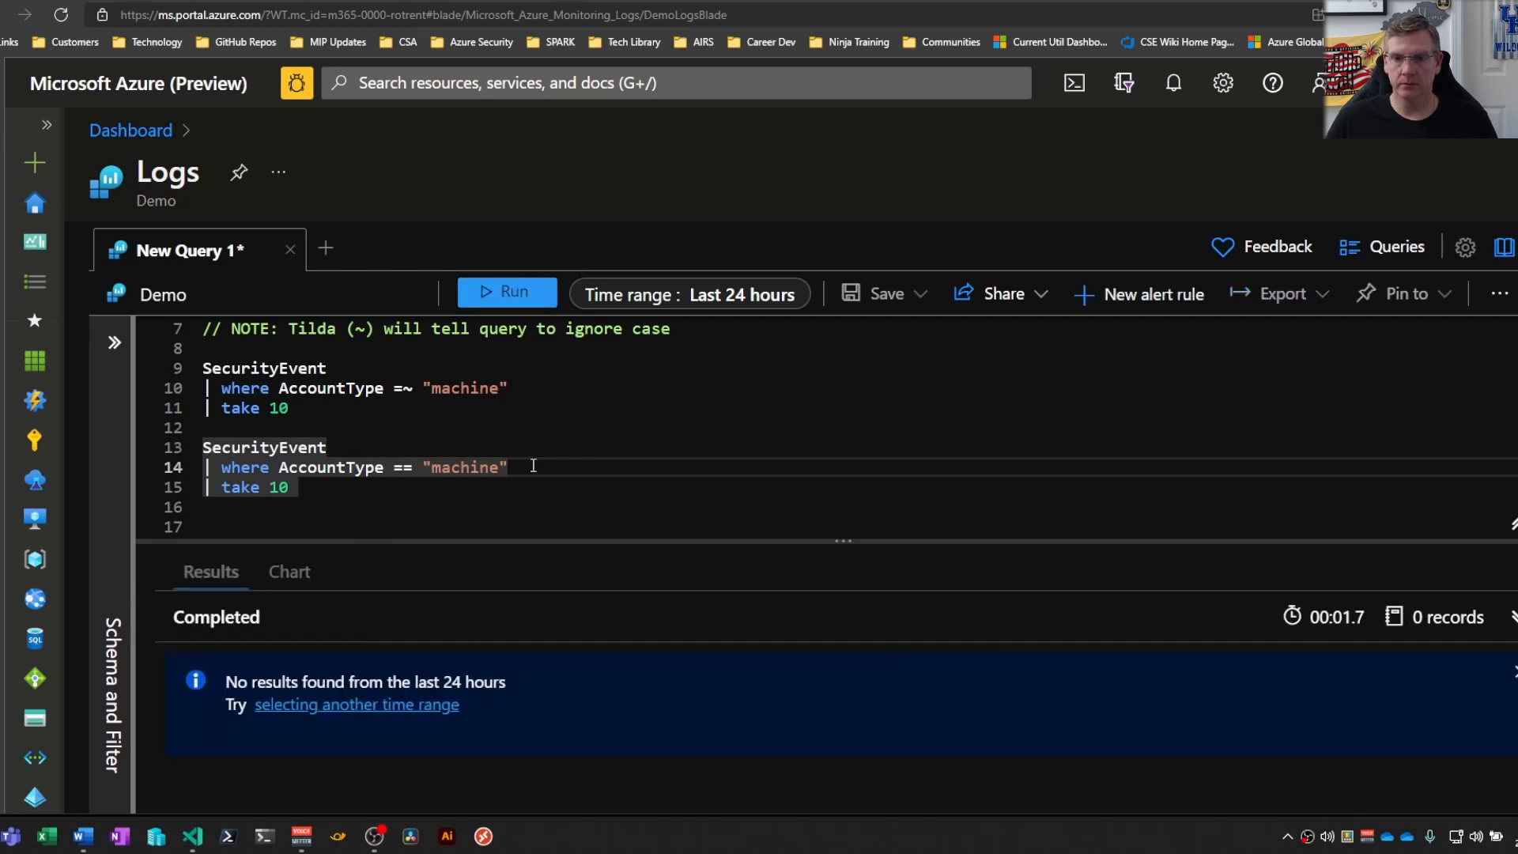
double_click(465, 468)
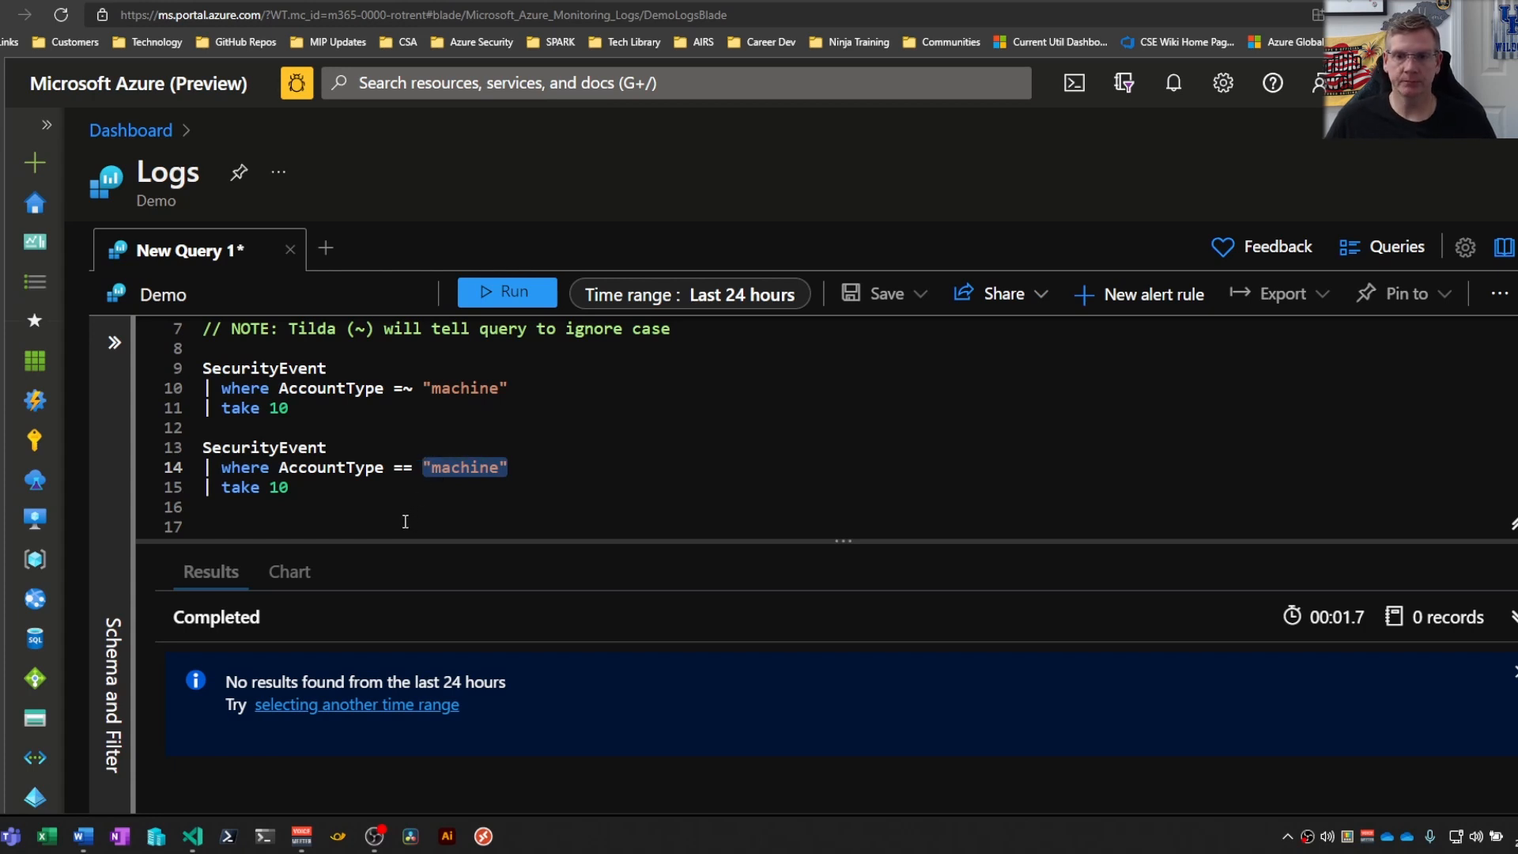
left_click(508, 293)
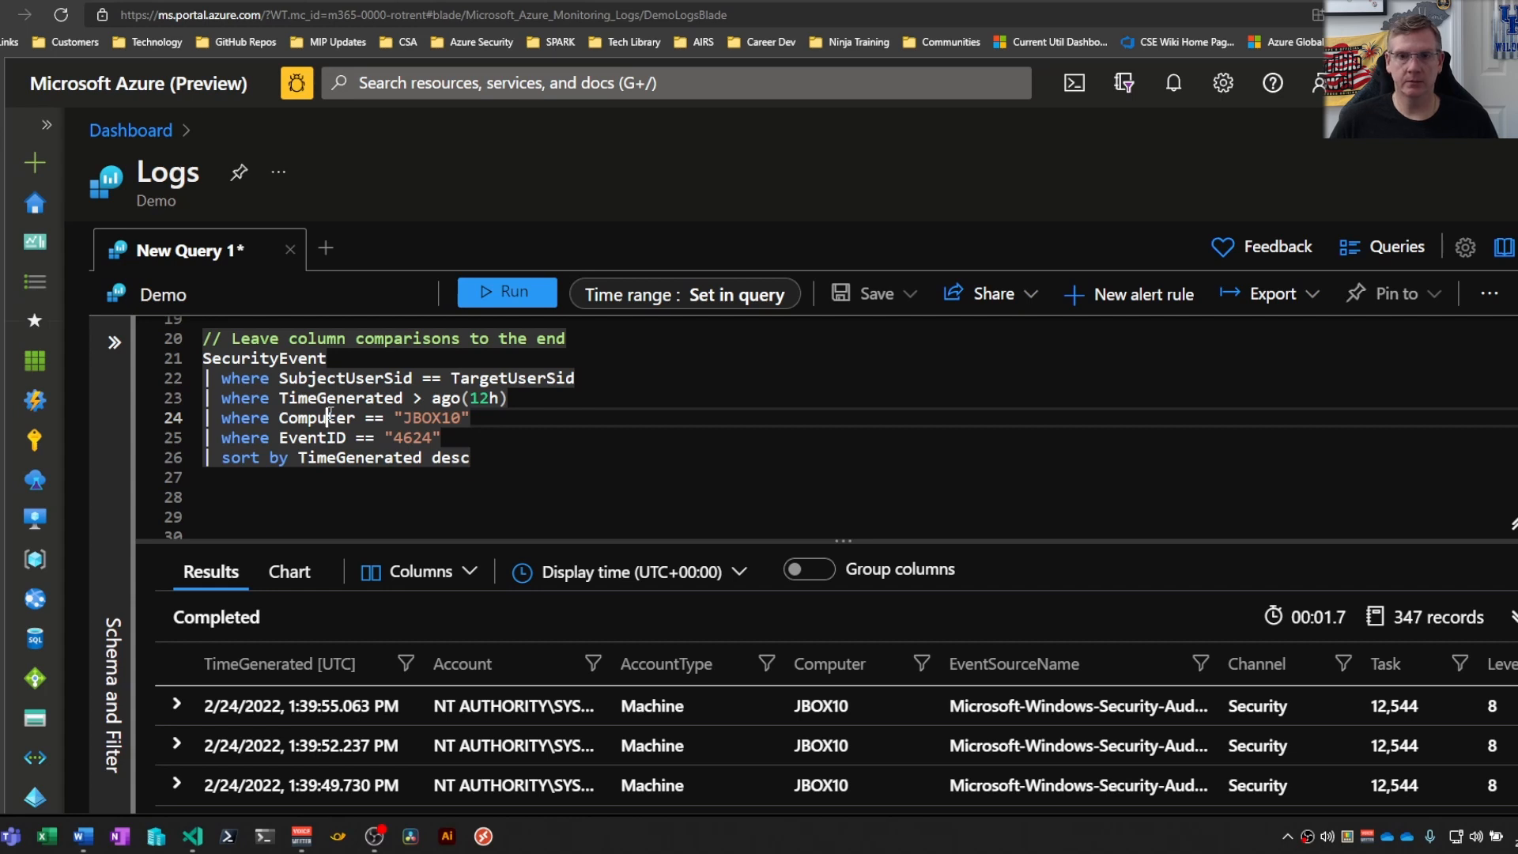
mouse_move(589, 445)
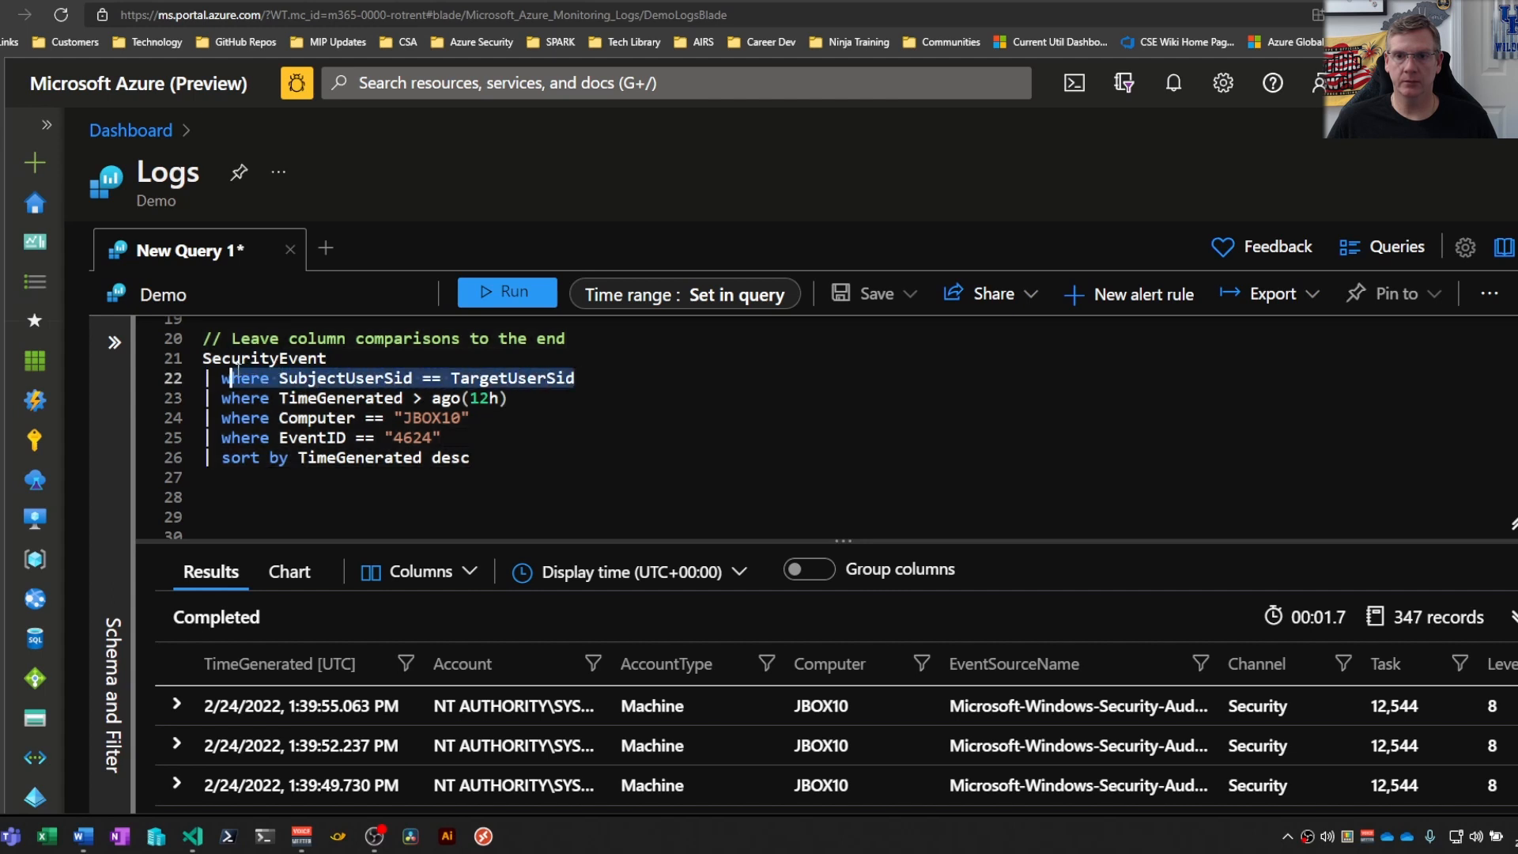
left_click(684, 294)
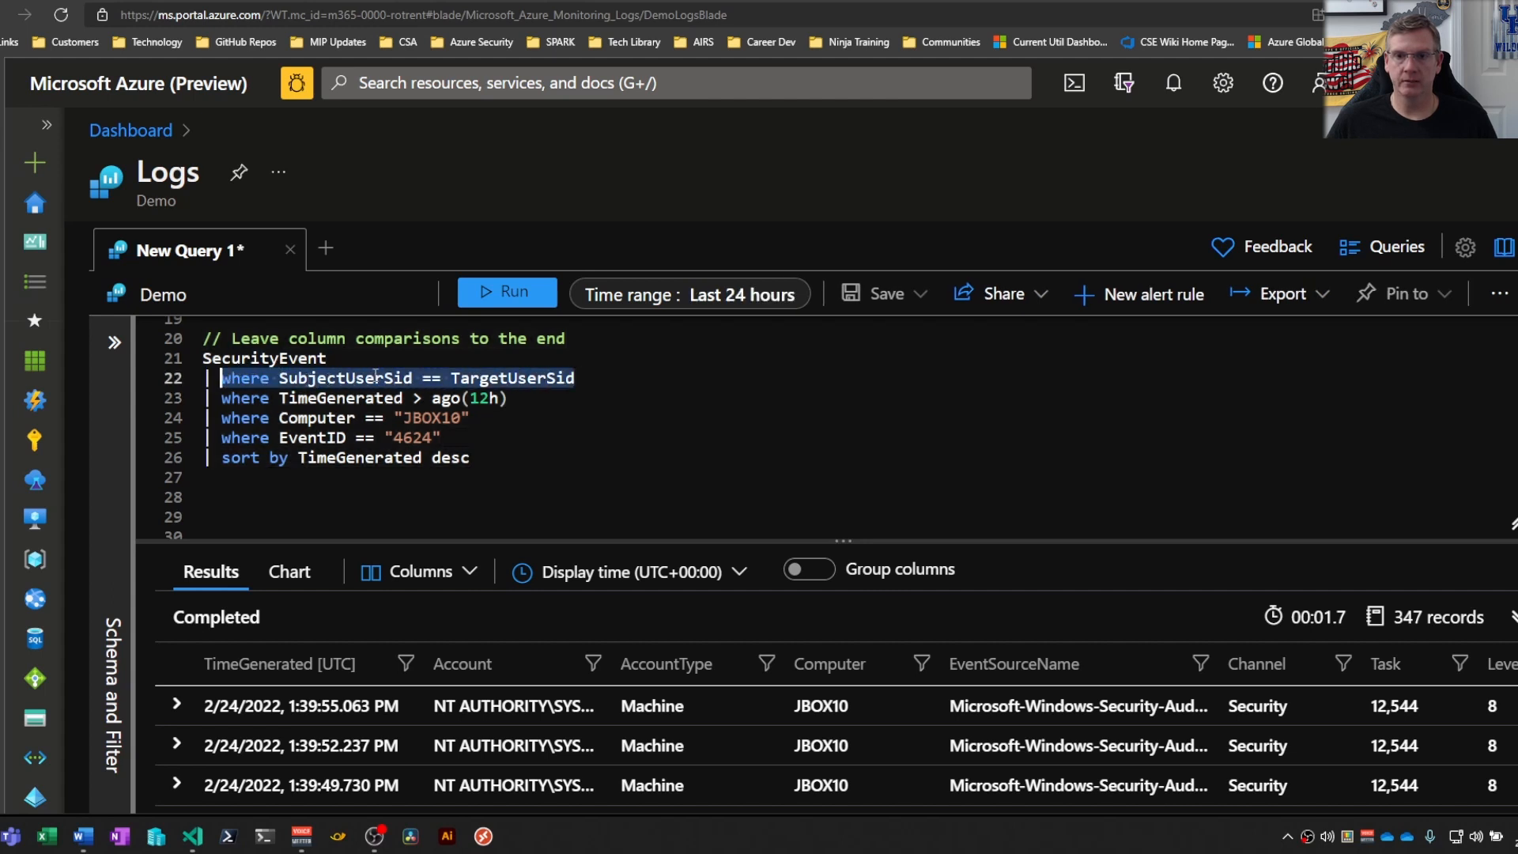
mouse_move(431, 378)
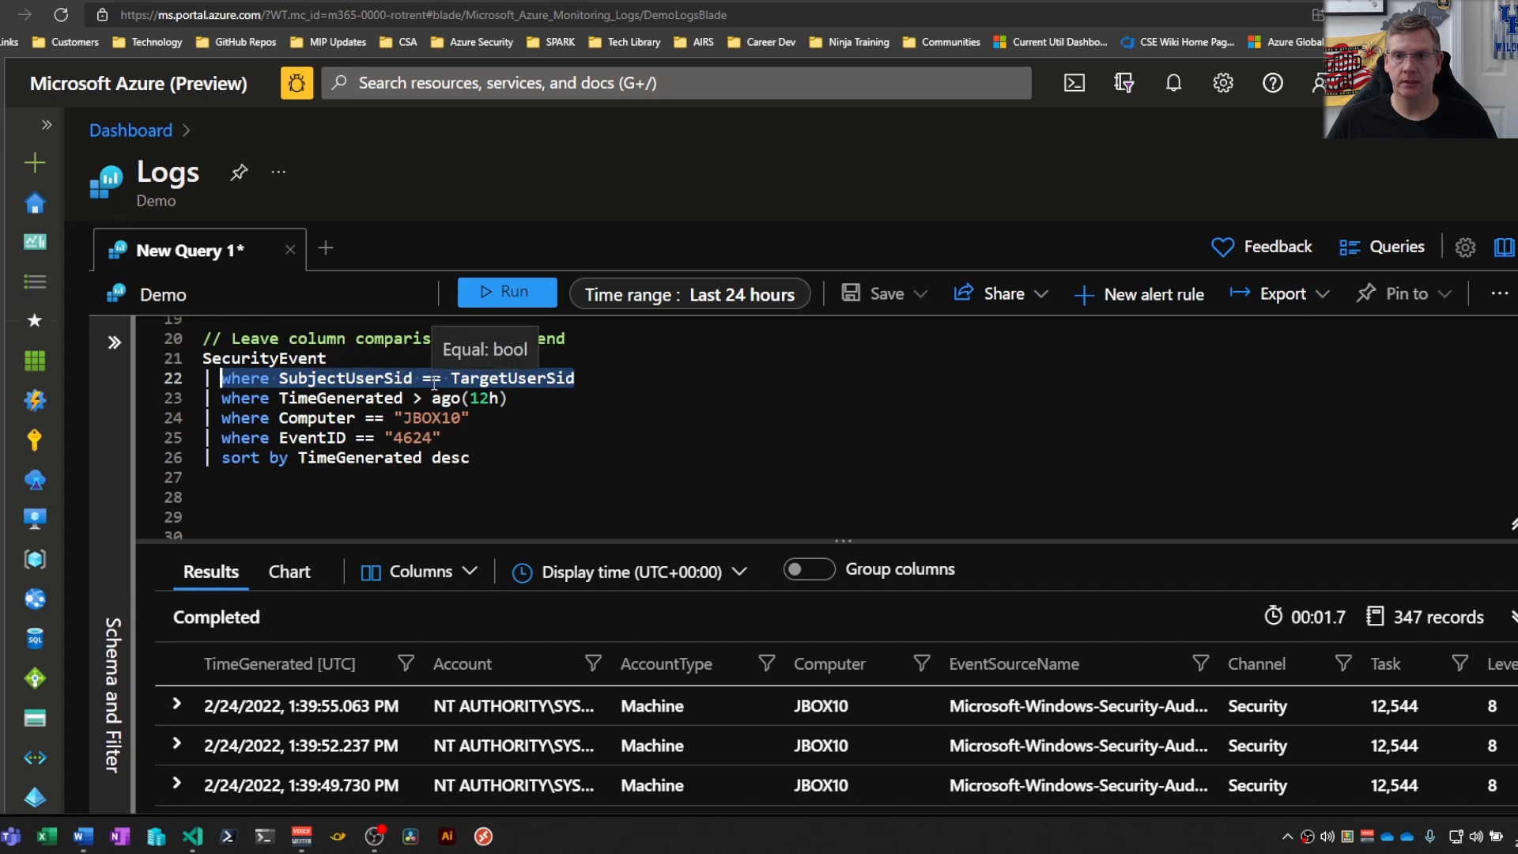
mouse_move(573, 388)
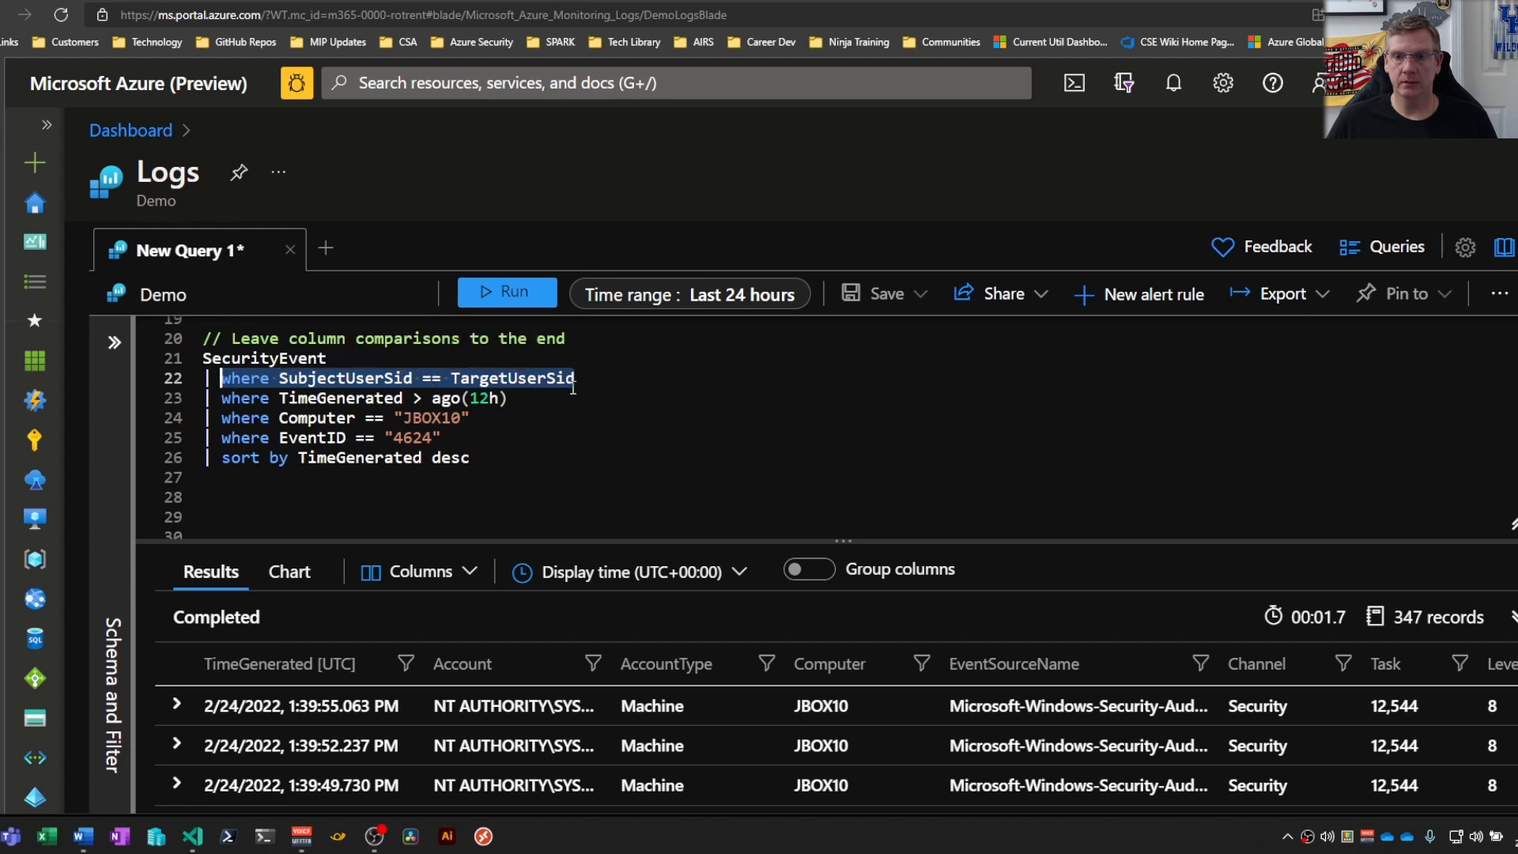
mouse_move(608, 388)
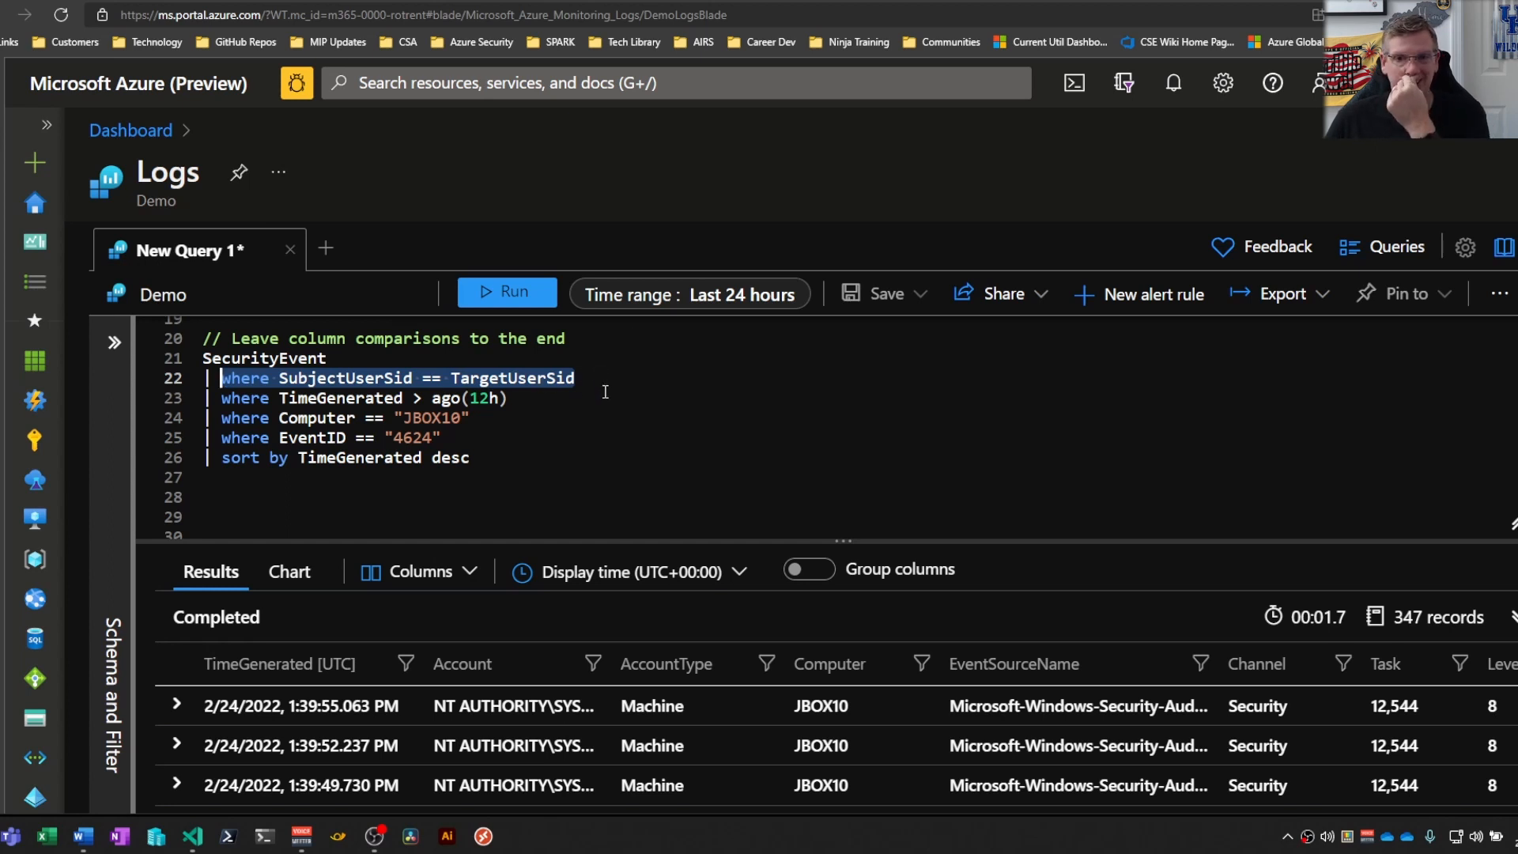
scroll("down", 3)
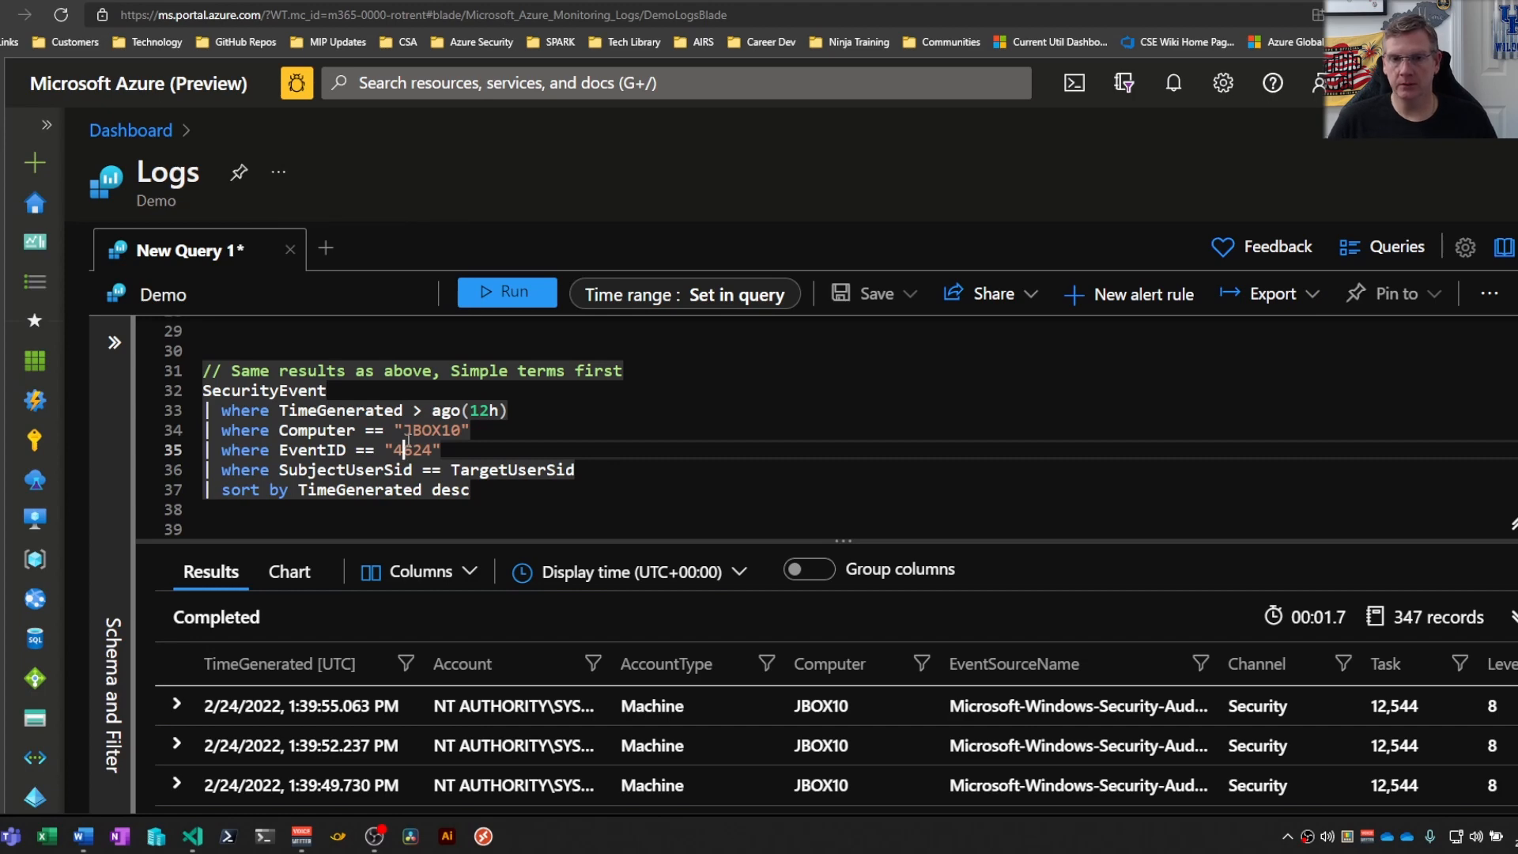
Run the 'Simple terms first' SecurityEvent query, returning 350 records.
left_click(506, 293)
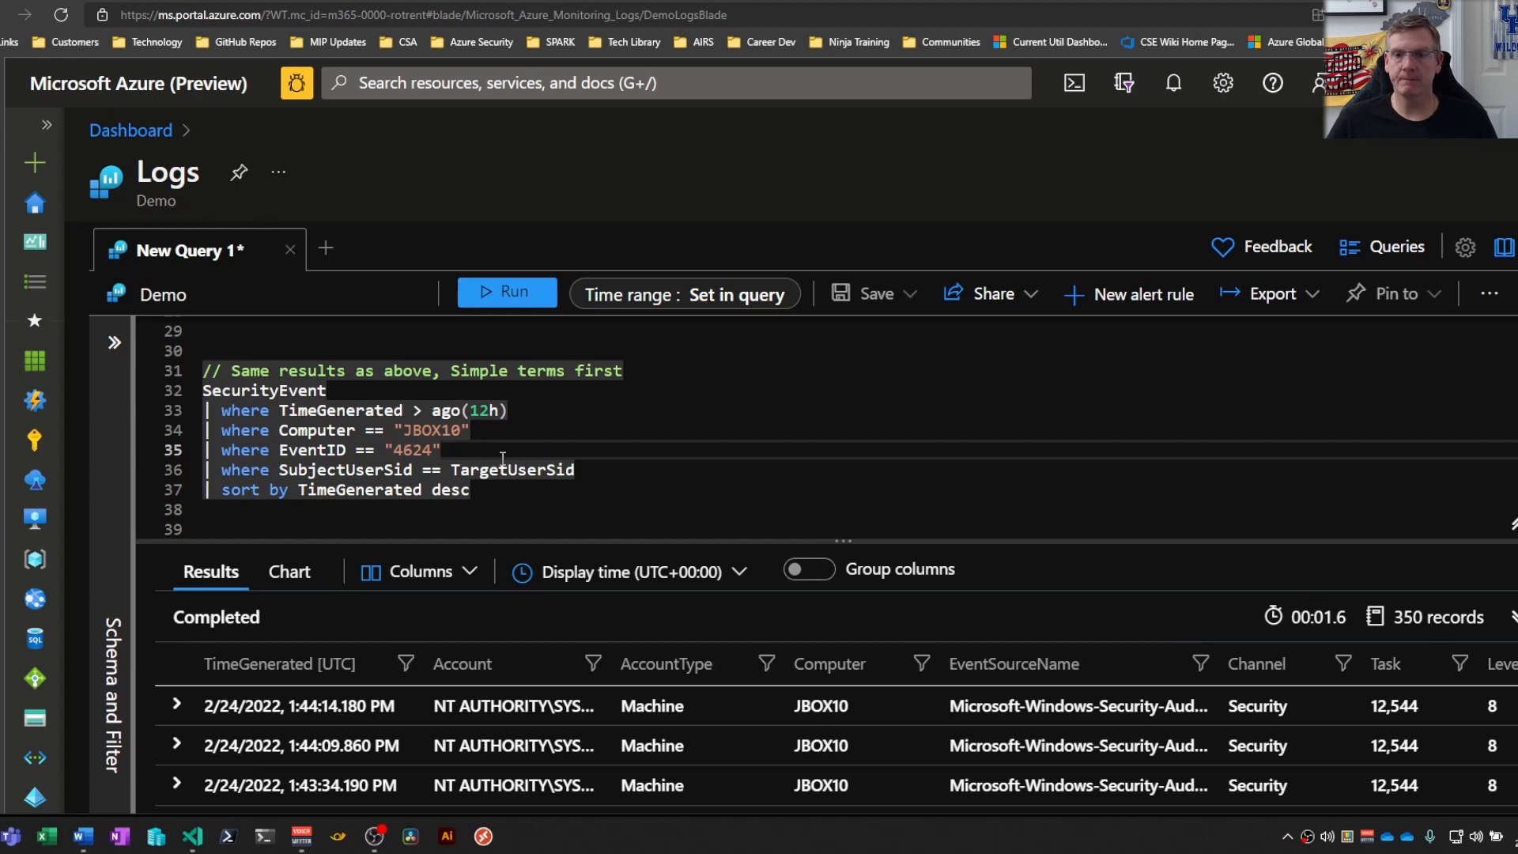
scroll("down", 3)
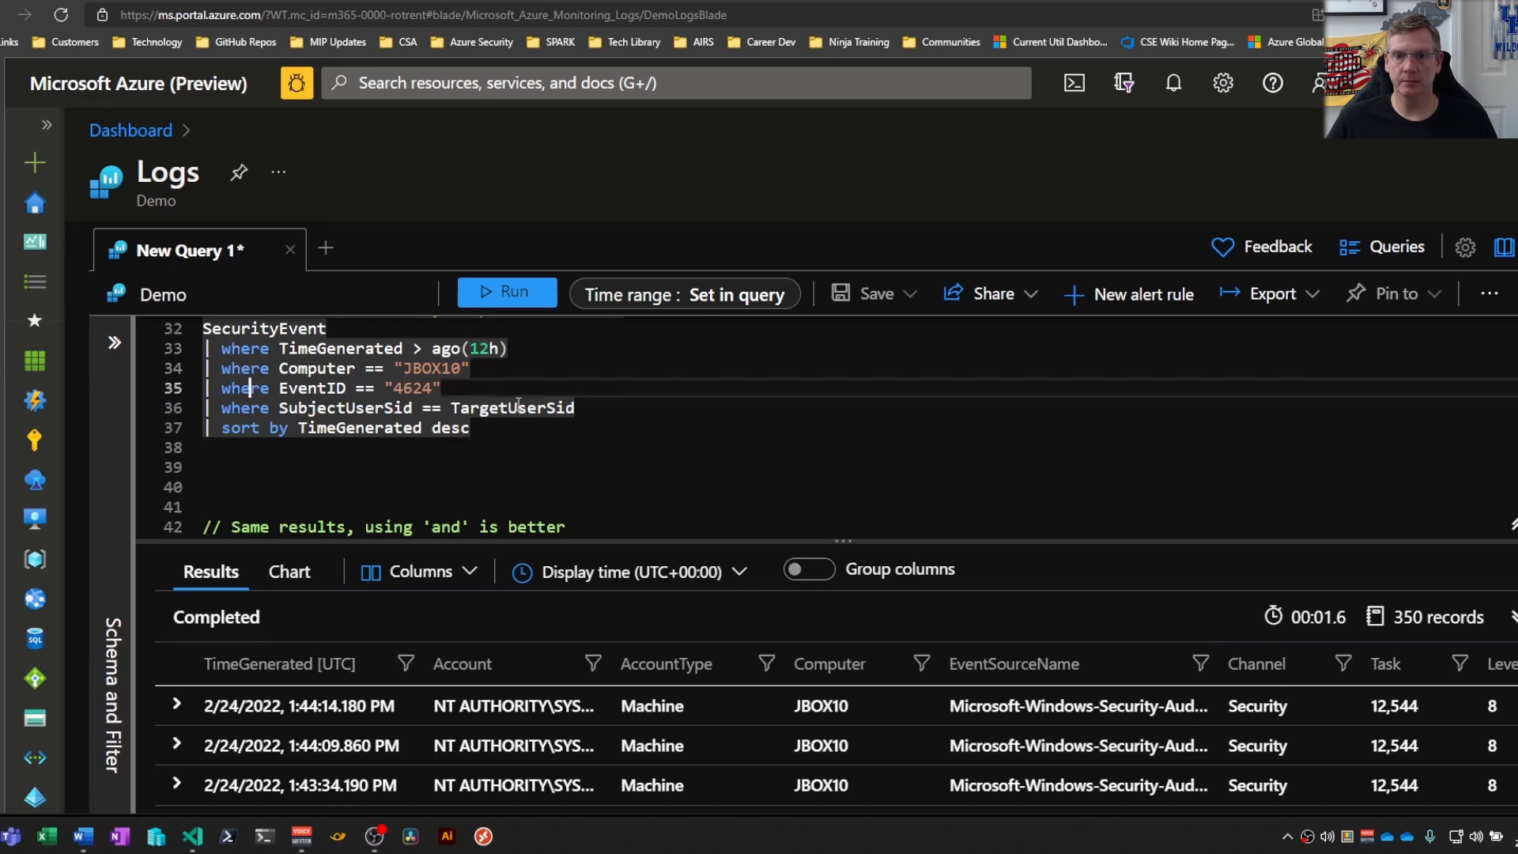
Run the 'using and is better' JBOX10 query, returning 352 records in the results grid.
scroll("down", 3)
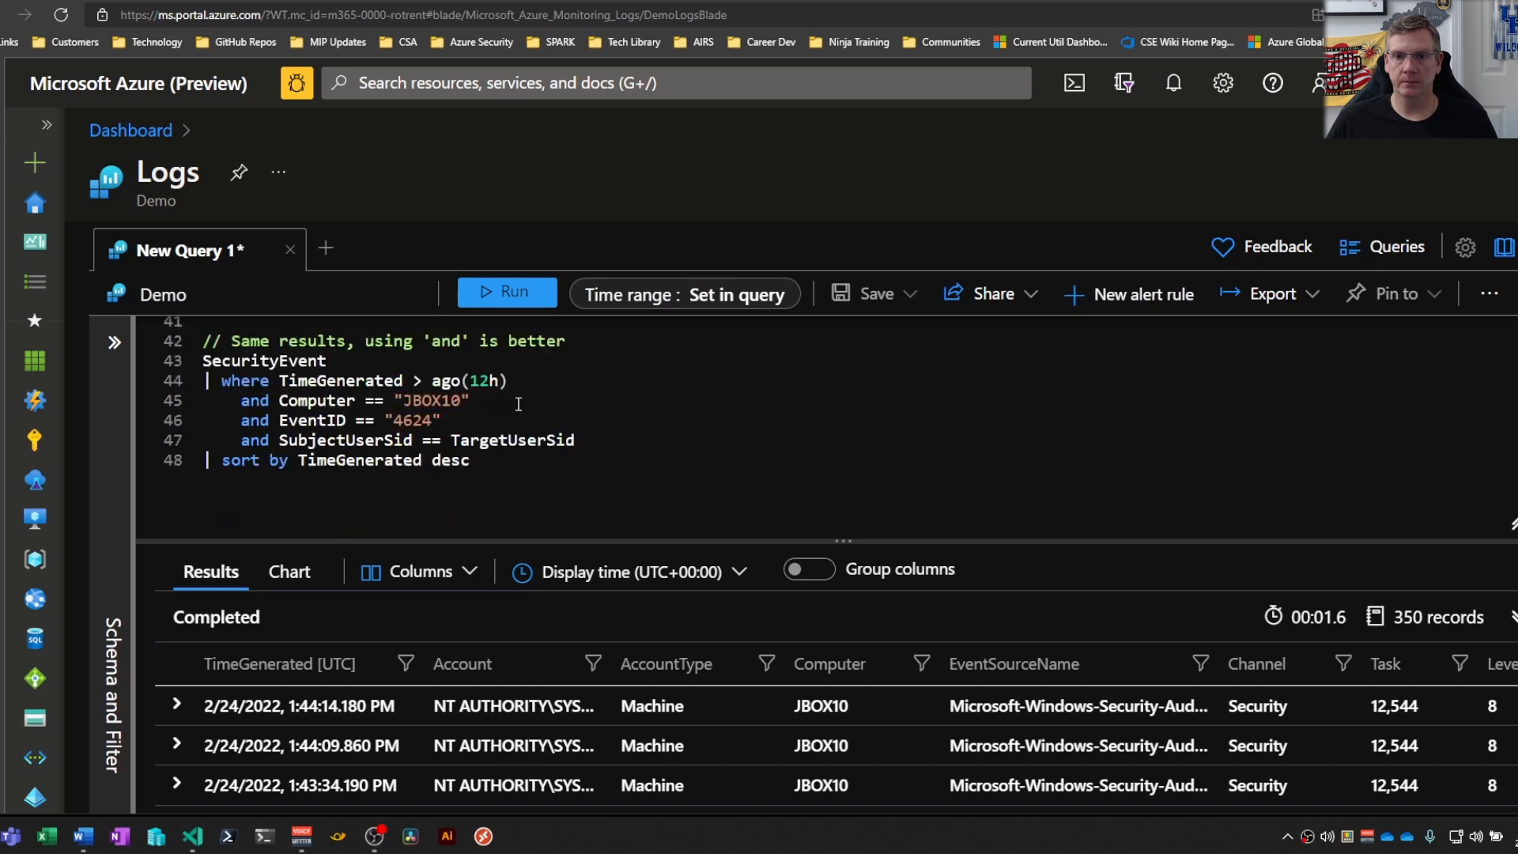
mouse_move(449, 439)
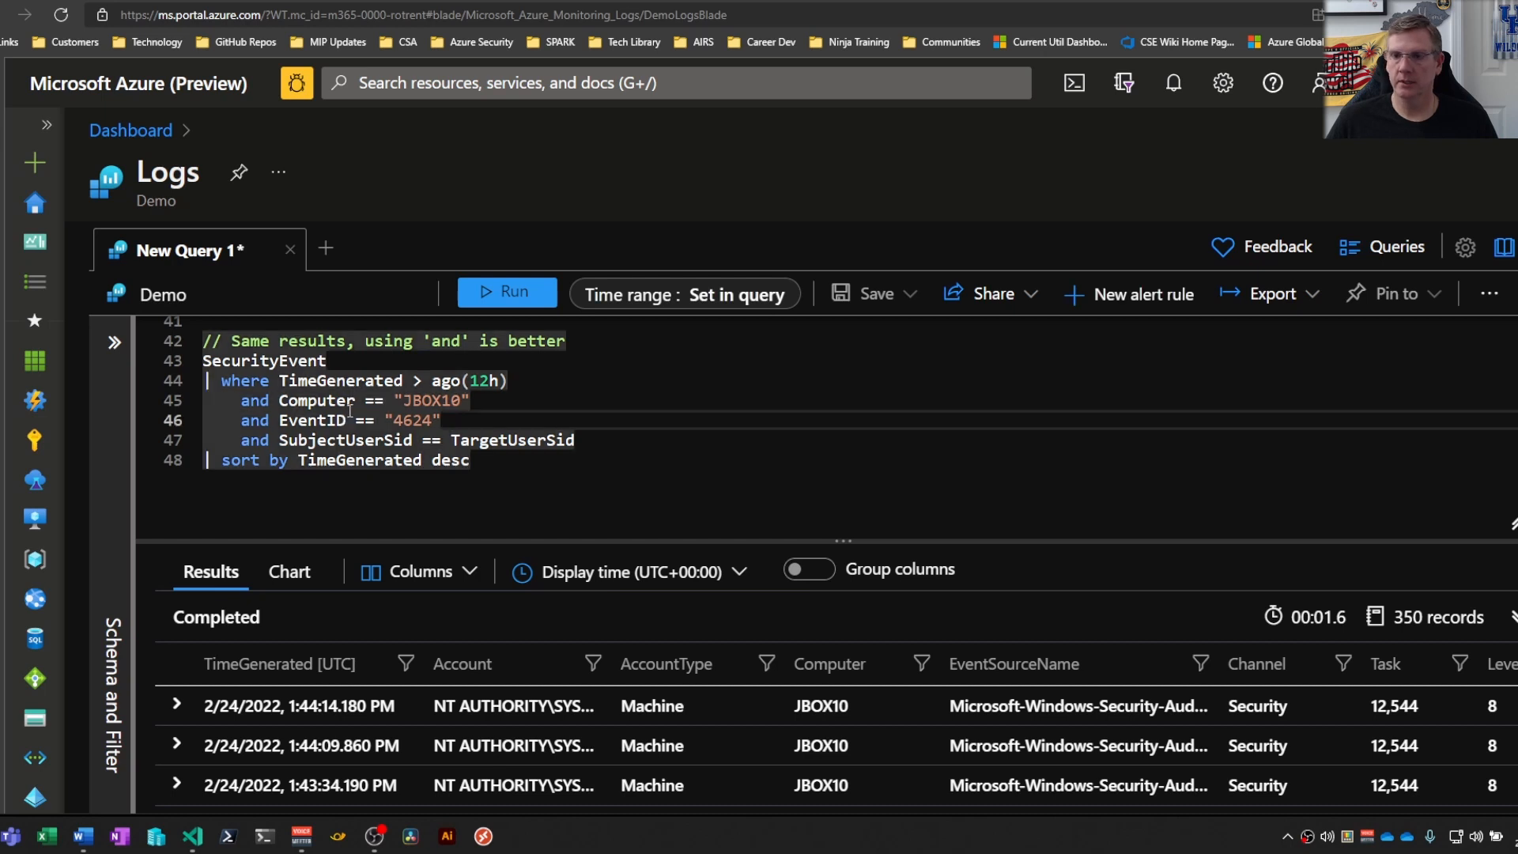
mouse_move(313, 419)
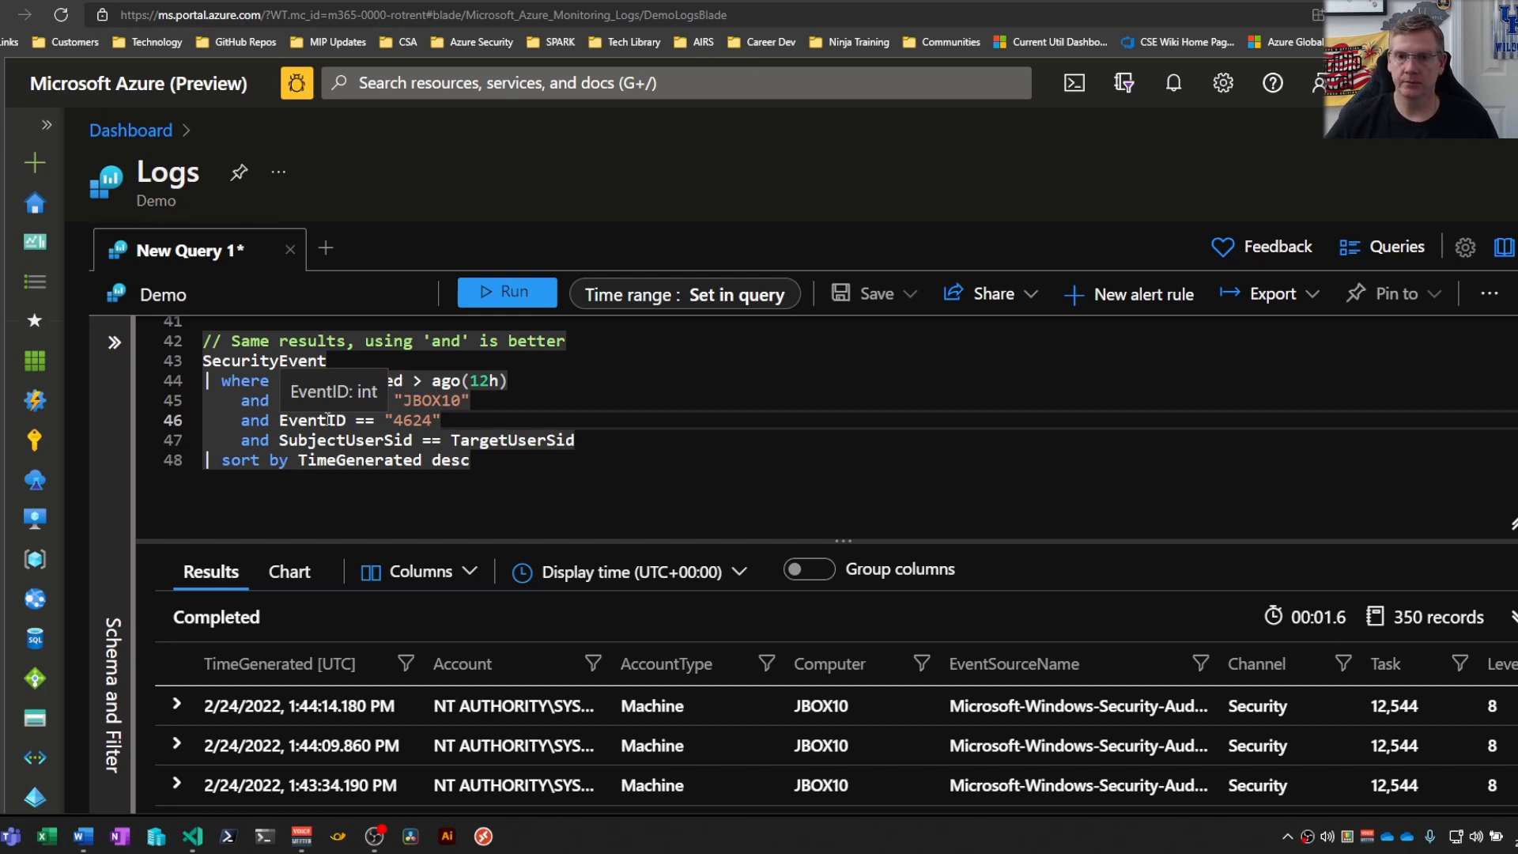
scroll("up", 3)
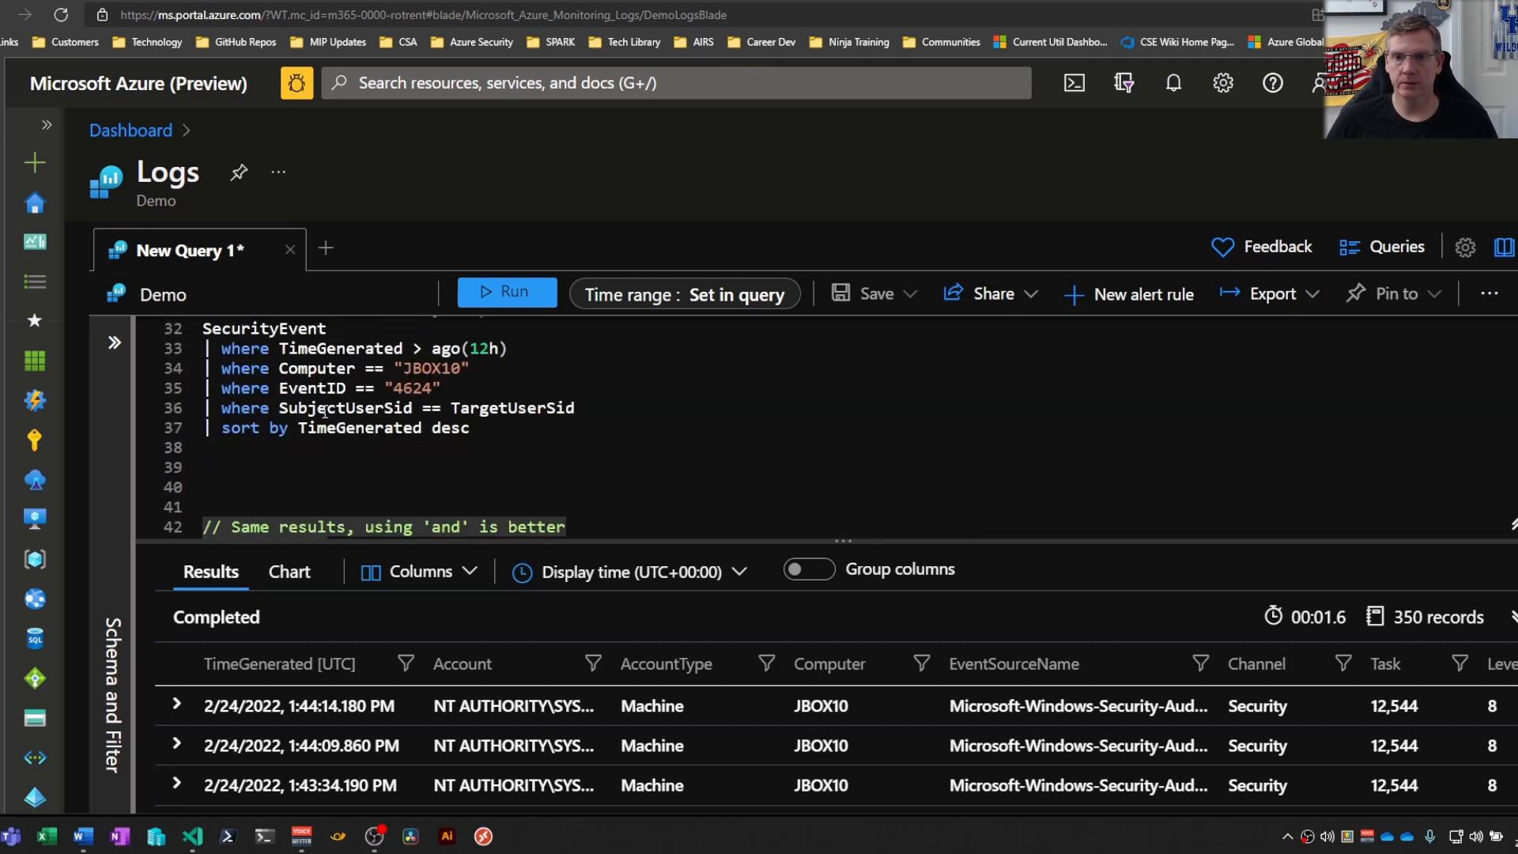
scroll("down", 3)
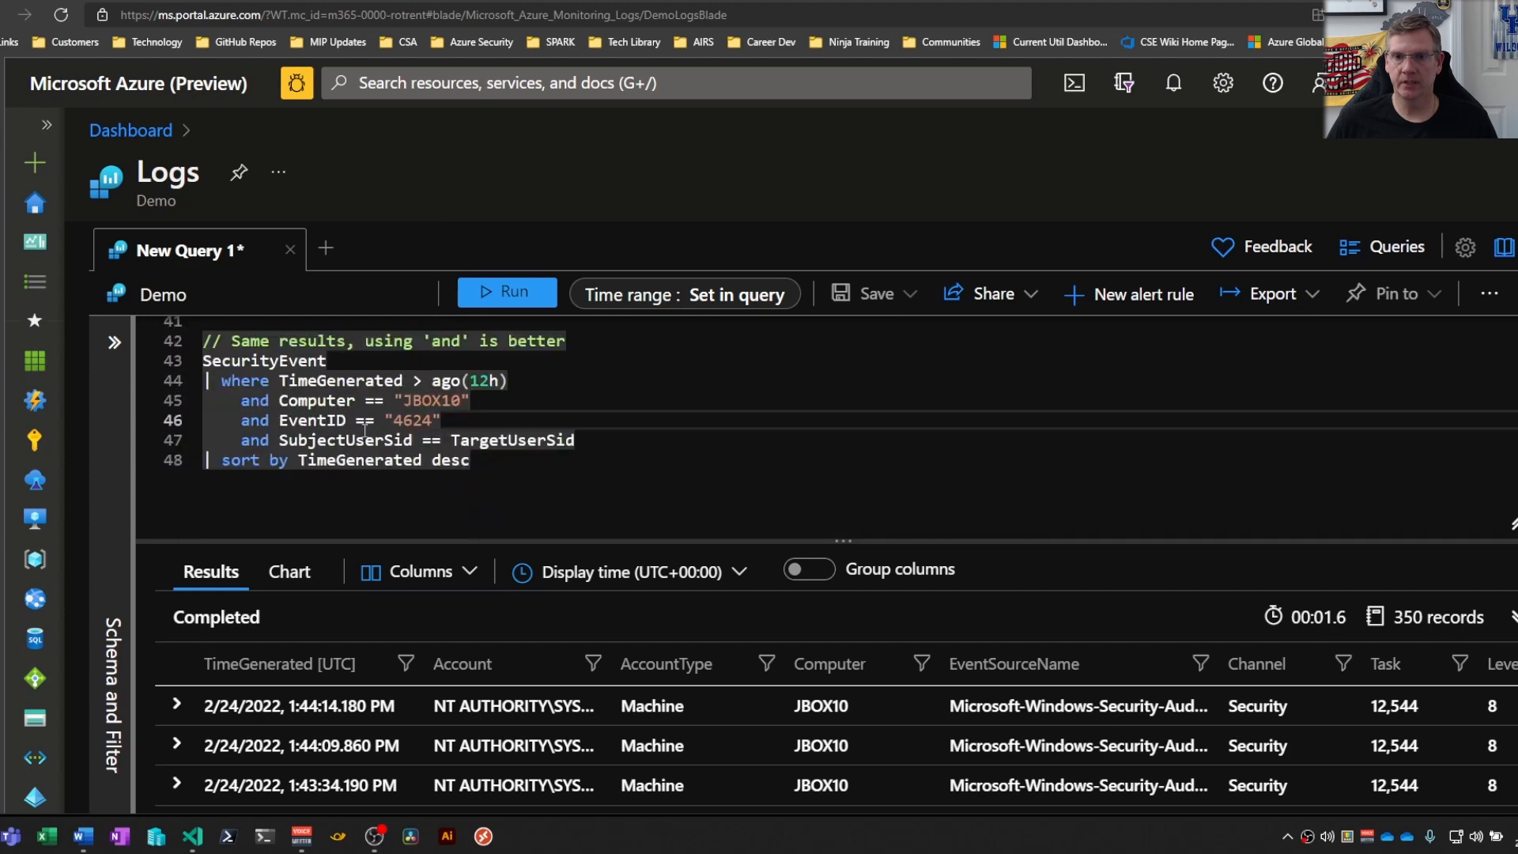
left_click(507, 291)
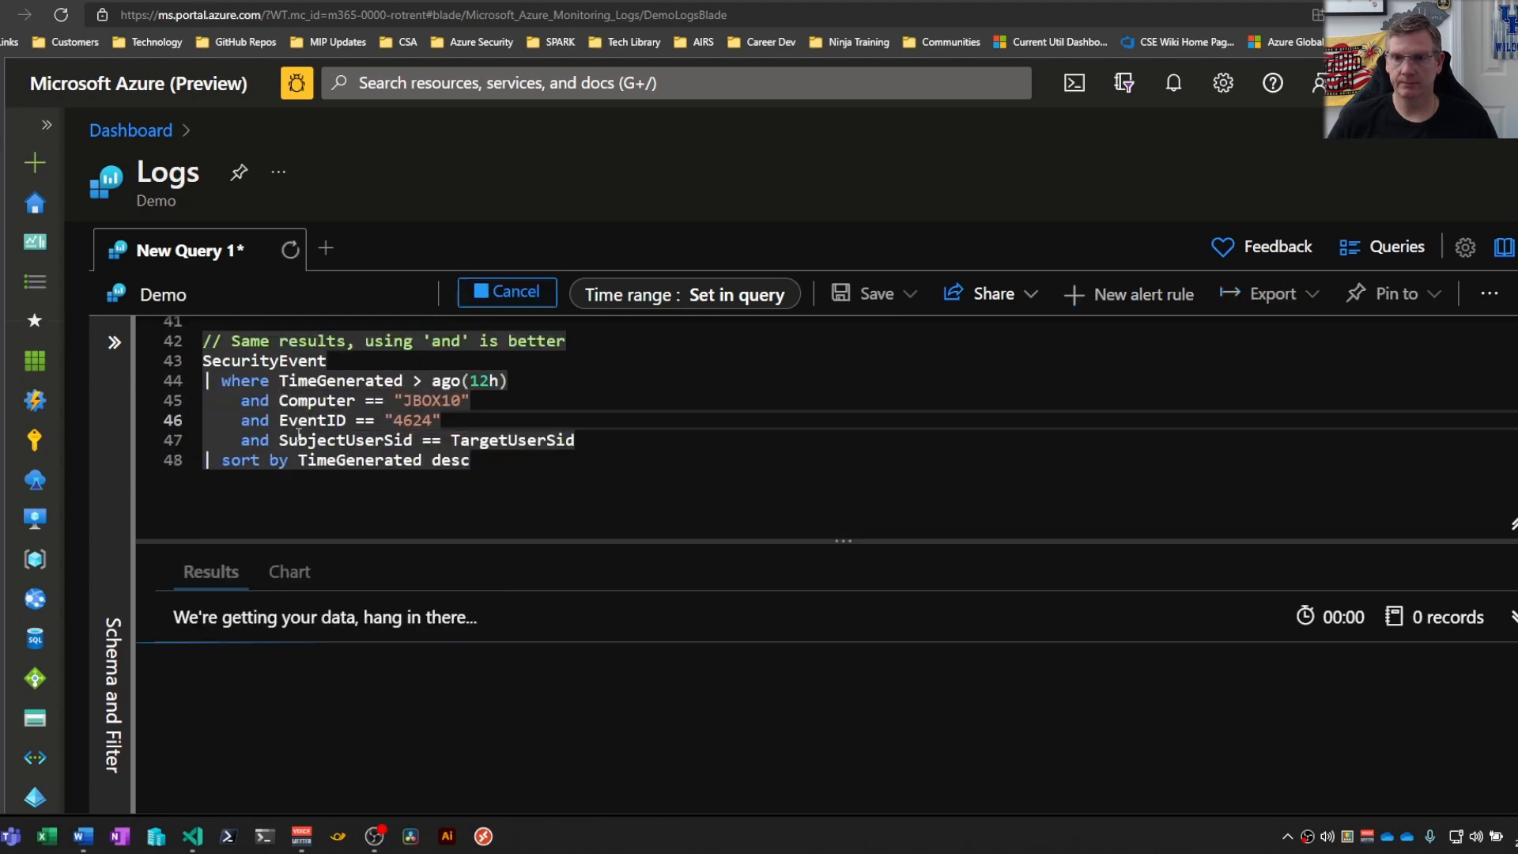
left_click(506, 292)
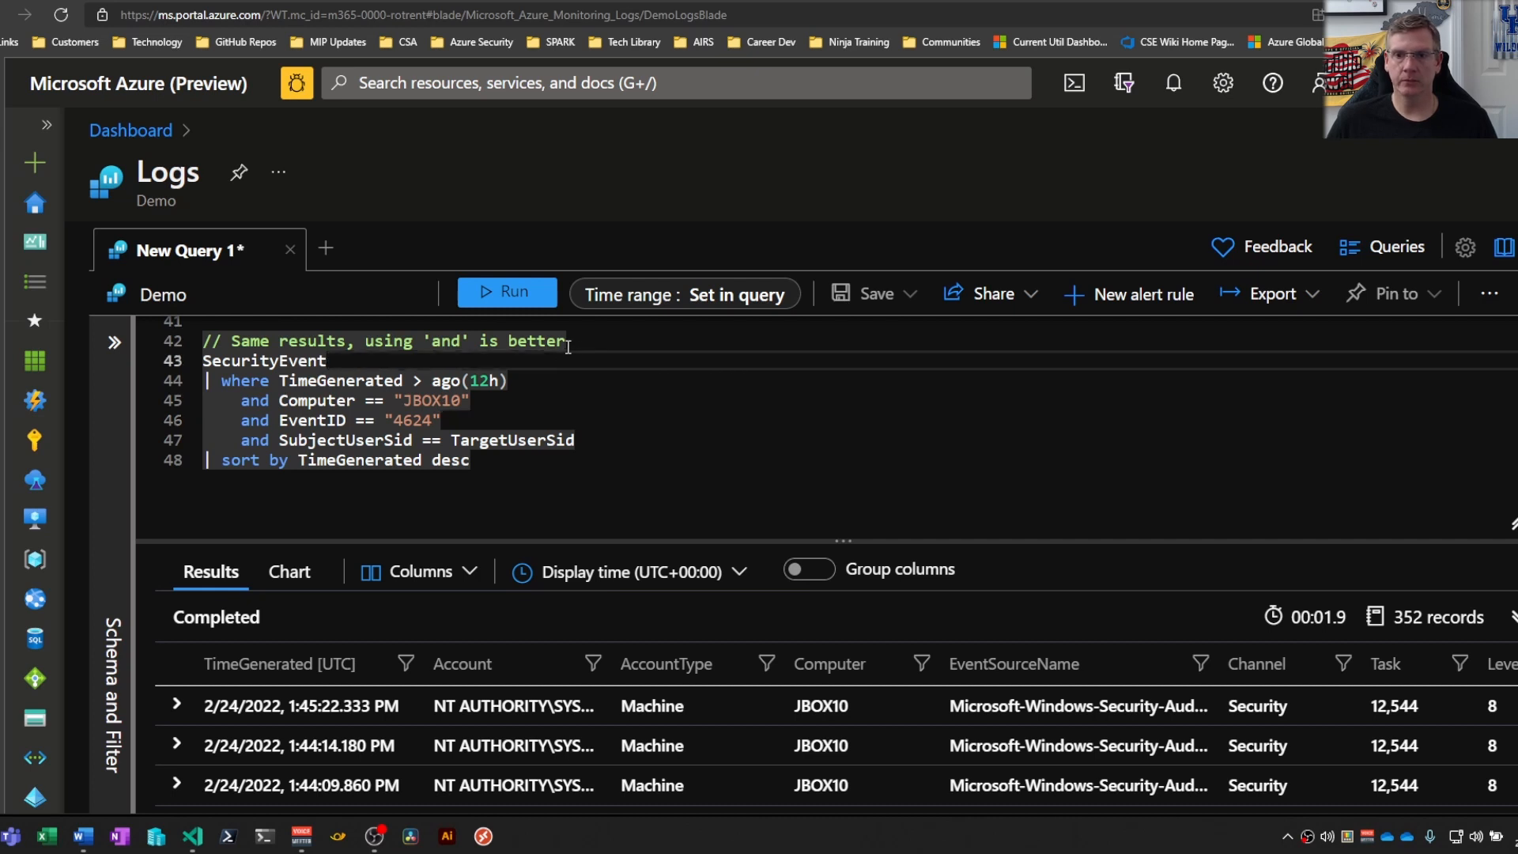
left_click(329, 360)
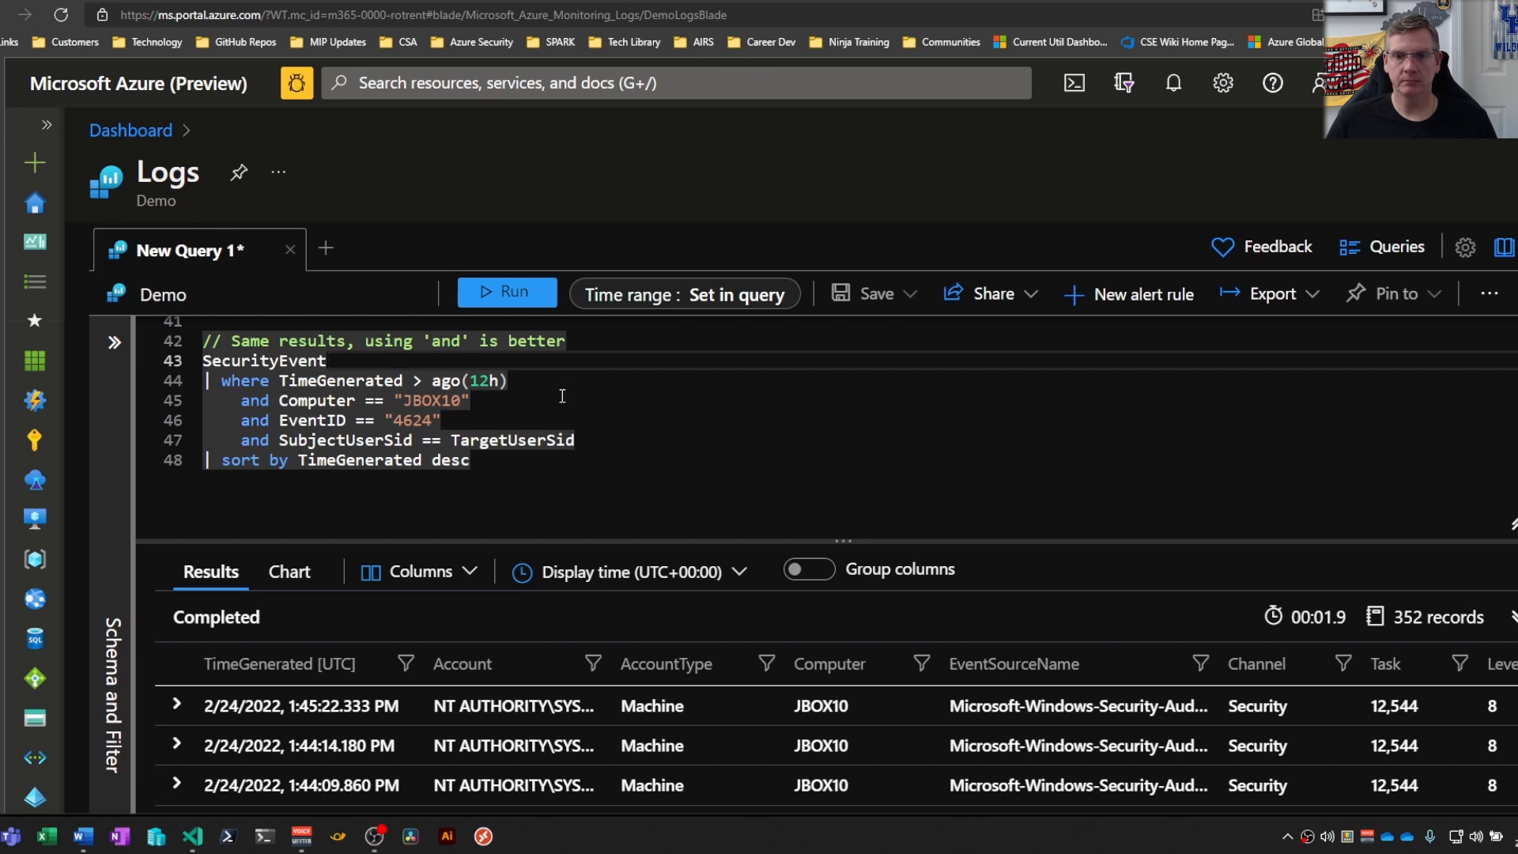
scroll("up", 3)
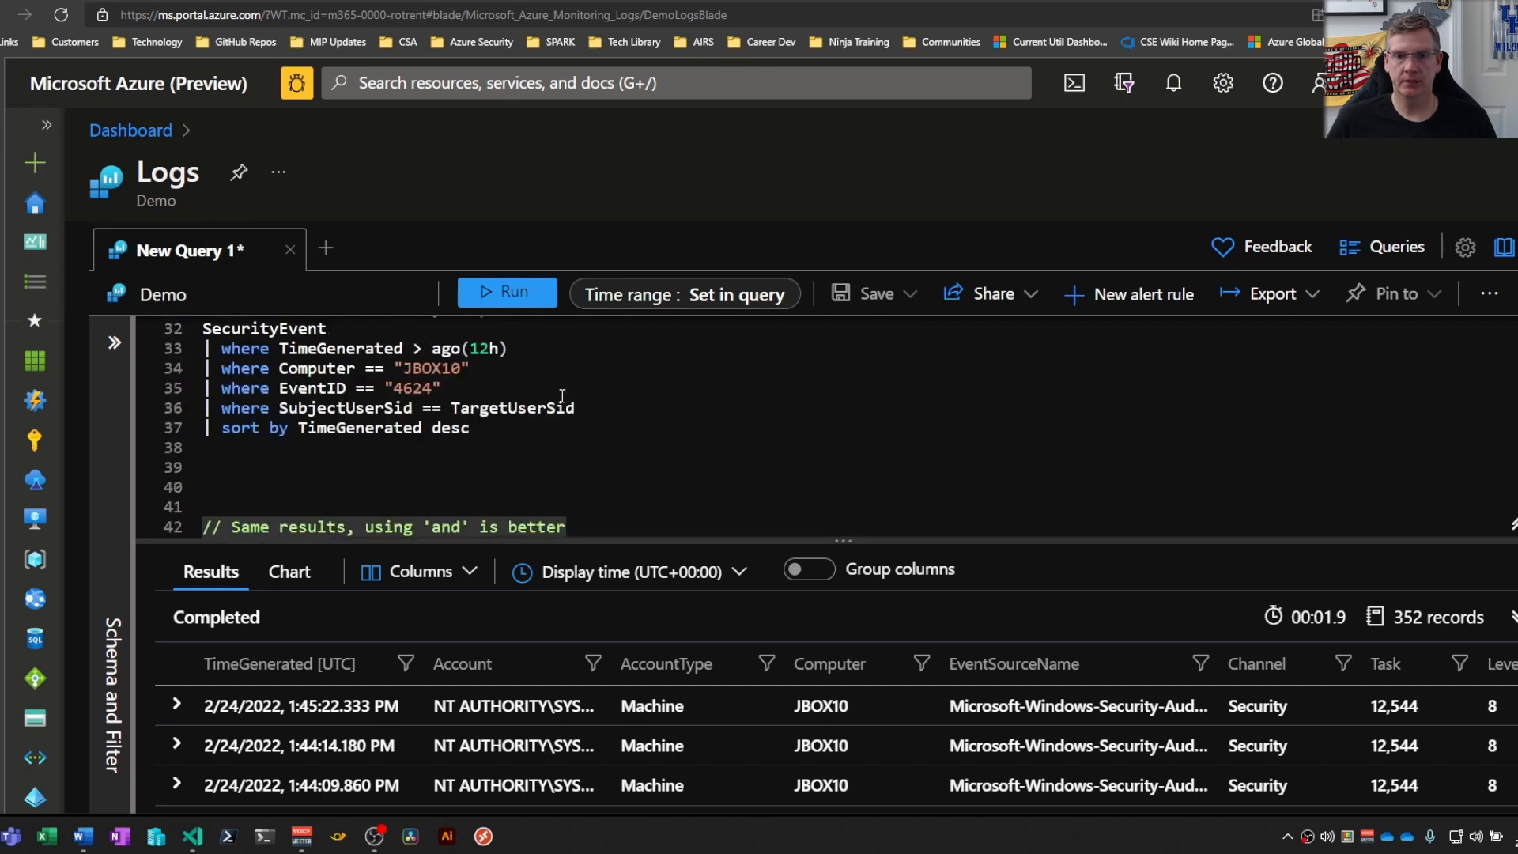